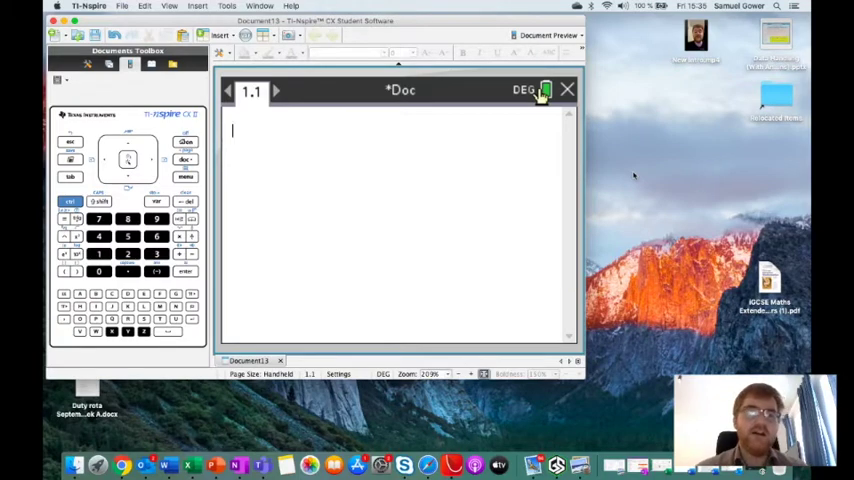
pyautogui.moveTo(266, 166)
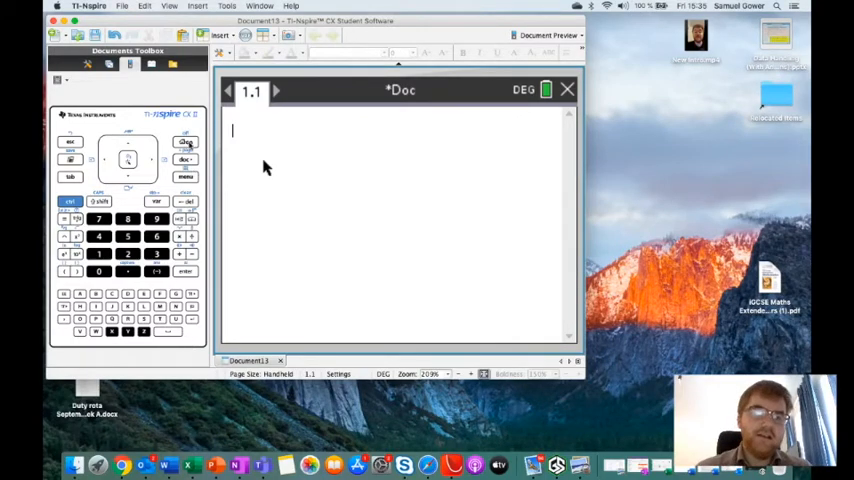
# Step: Go to the home screen from the emulator keypad
pyautogui.click(184, 156)
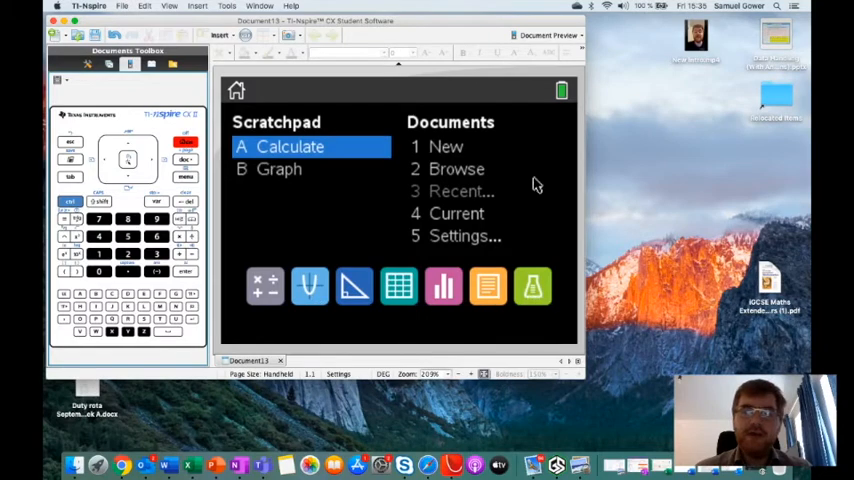
pyautogui.moveTo(284, 304)
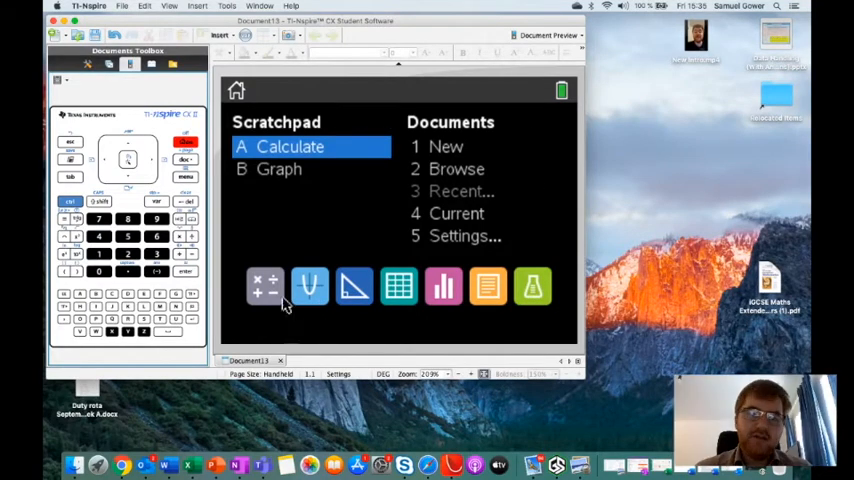
pyautogui.moveTo(268, 292)
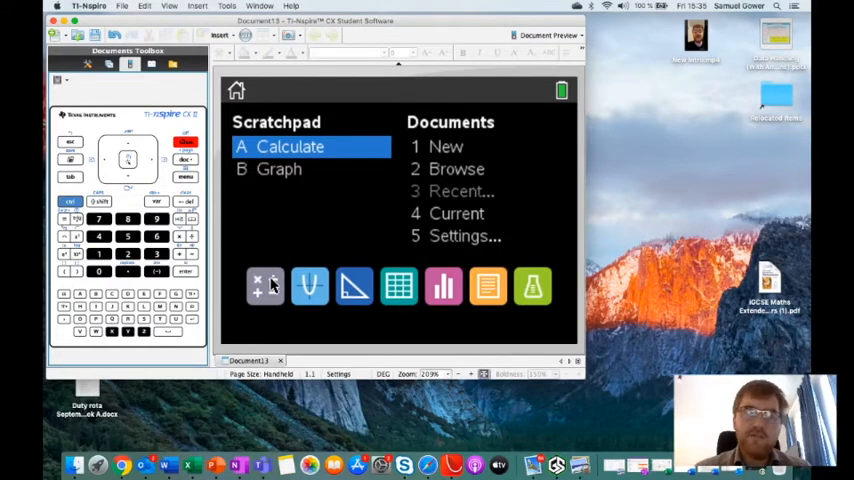
pyautogui.moveTo(264, 328)
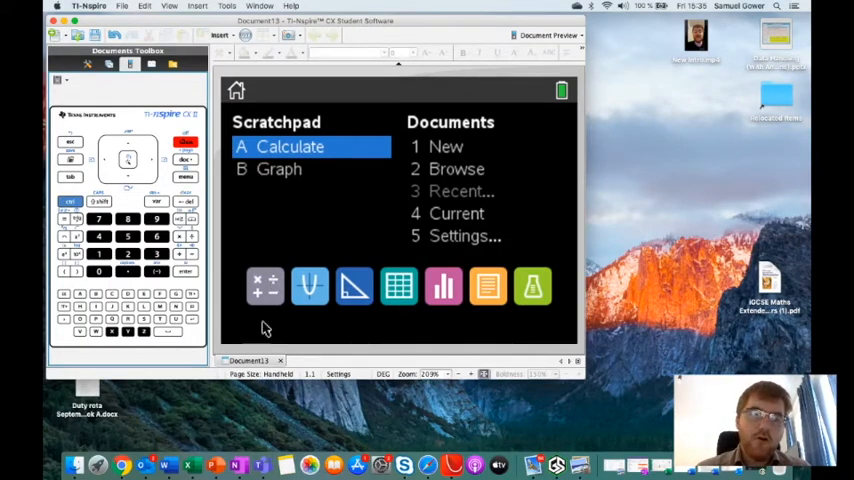
pyautogui.moveTo(276, 270)
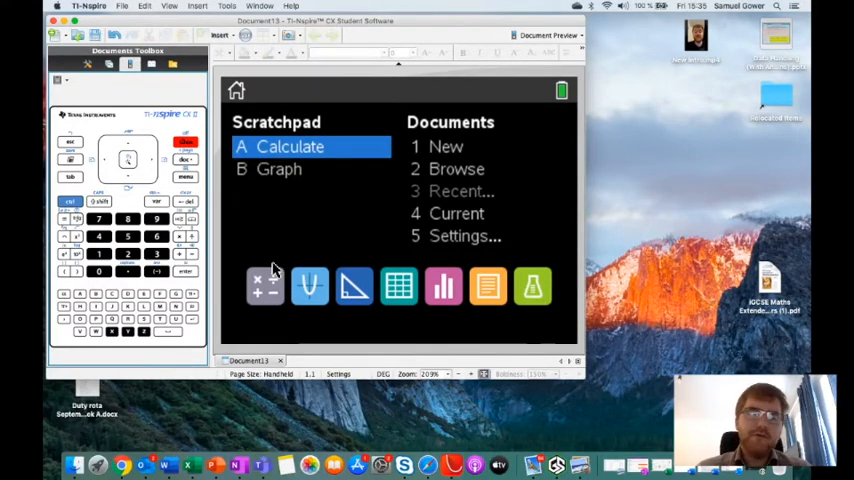
pyautogui.moveTo(308, 286)
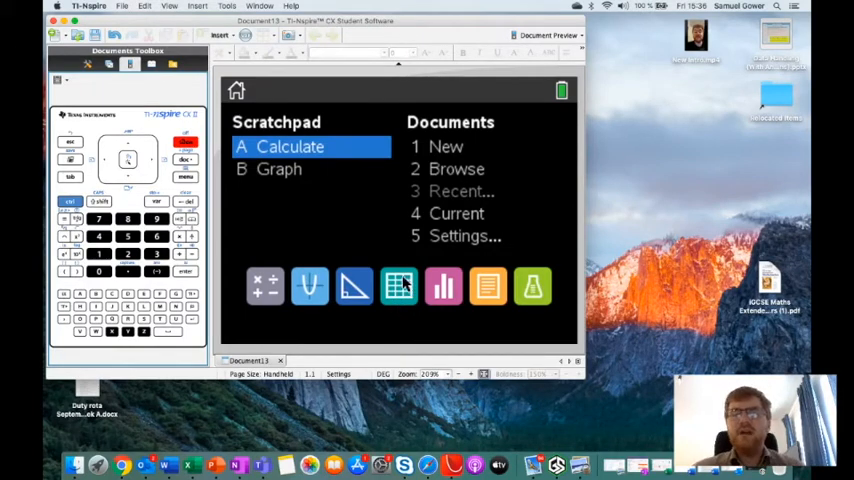
pyautogui.moveTo(410, 318)
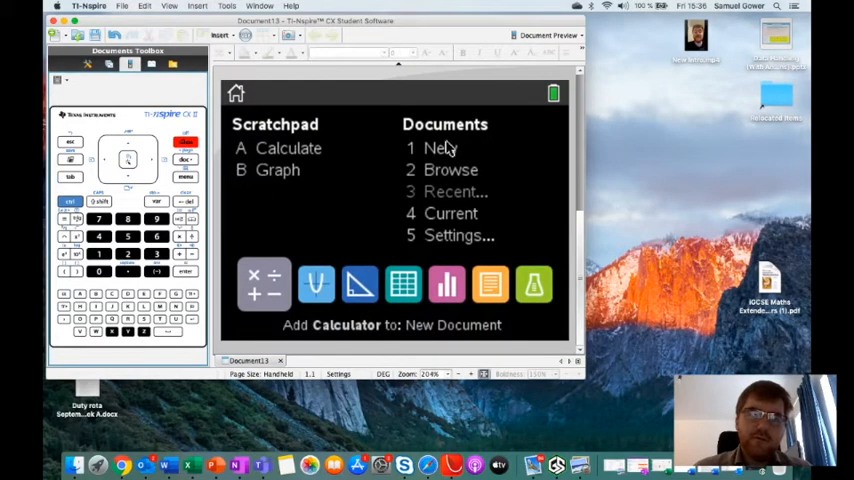
# Step: Start a new document, discard the unsaved one, and add a Calculator page
pyautogui.click(436, 148)
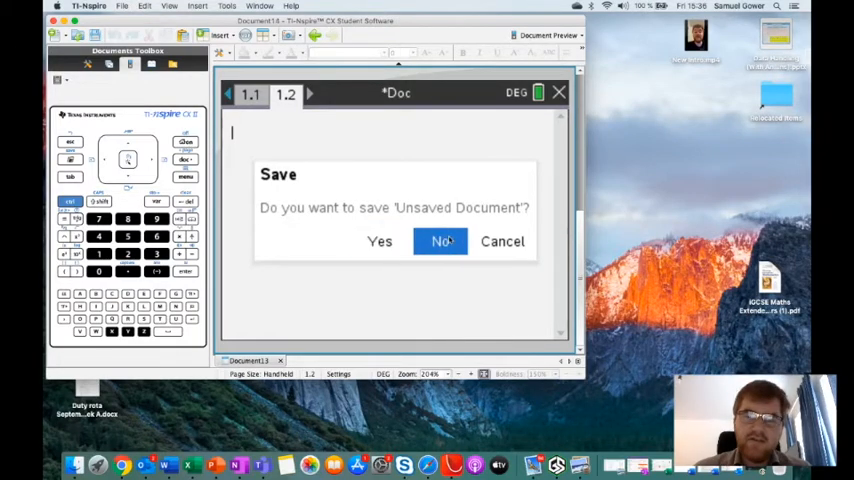
pyautogui.click(440, 240)
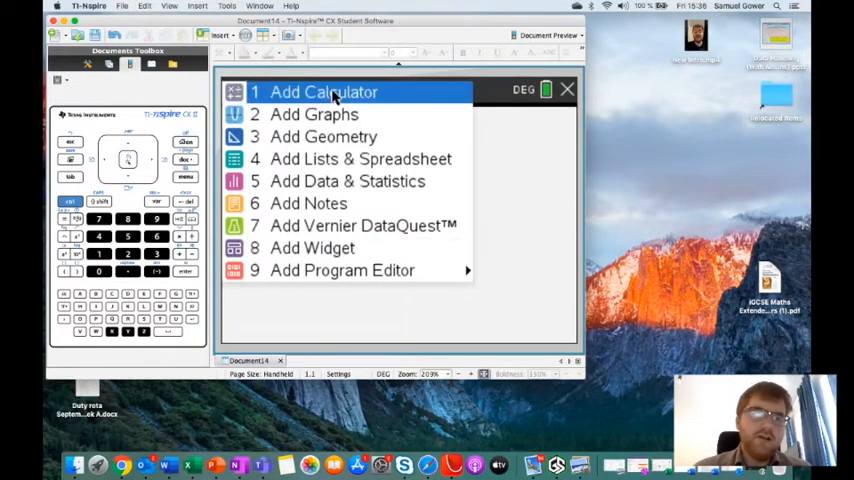
pyautogui.click(324, 92)
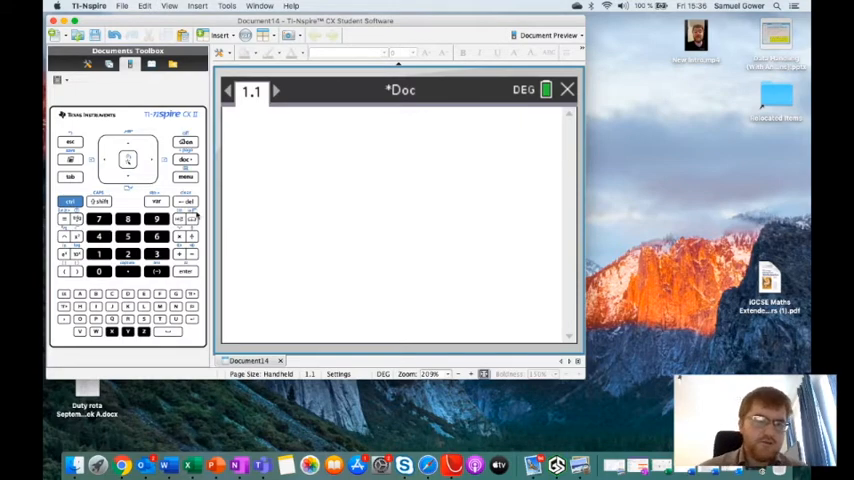
pyautogui.moveTo(280, 192)
pyautogui.write('98/')
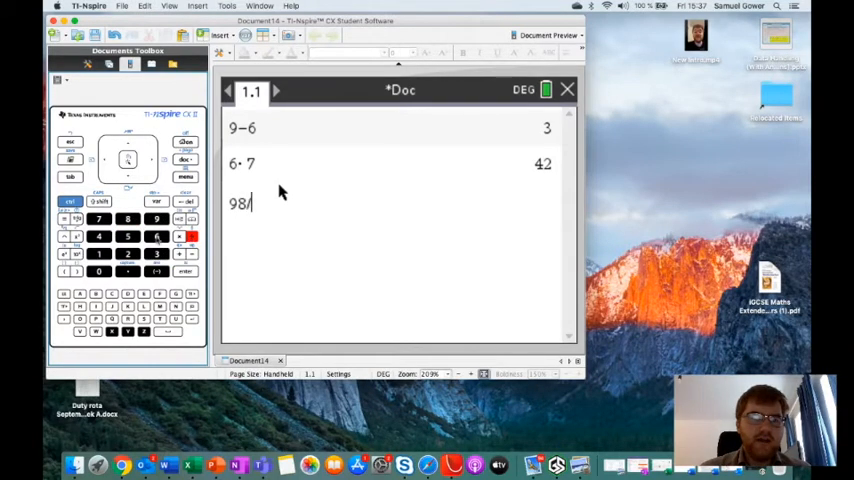
# Step: Evaluate the entered arithmetic expression on the calculator page
pyautogui.write('6')
pyautogui.press('Return')
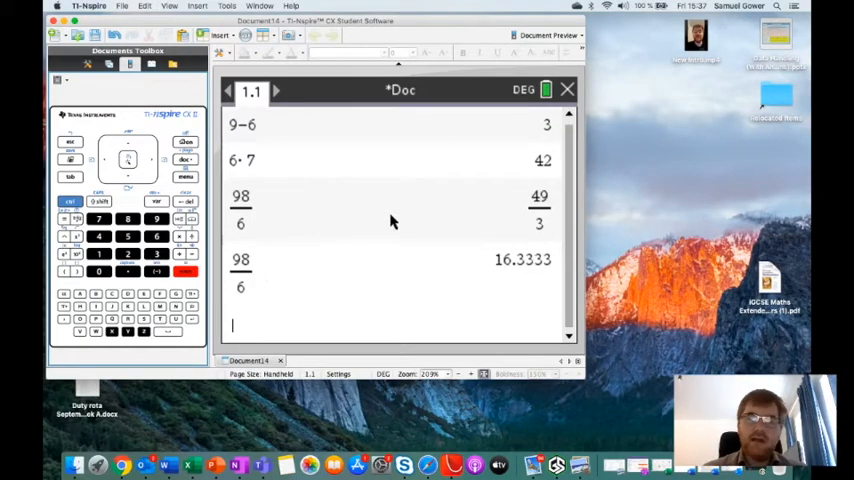
pyautogui.moveTo(520, 196)
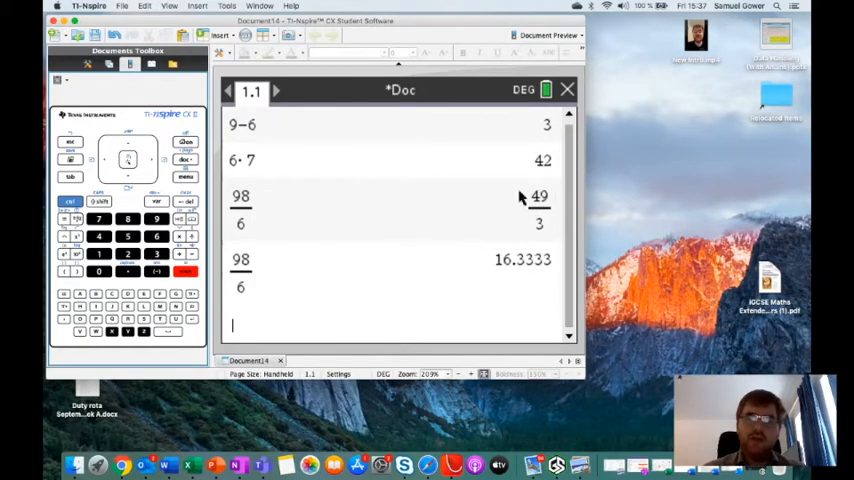
pyautogui.moveTo(344, 244)
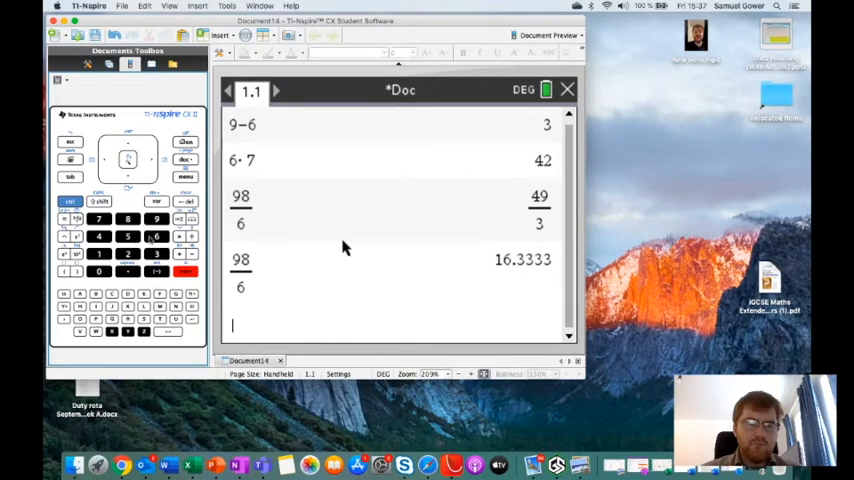
# Step: Evaluate 62/7 as an exact fraction
pyautogui.write('62/7')
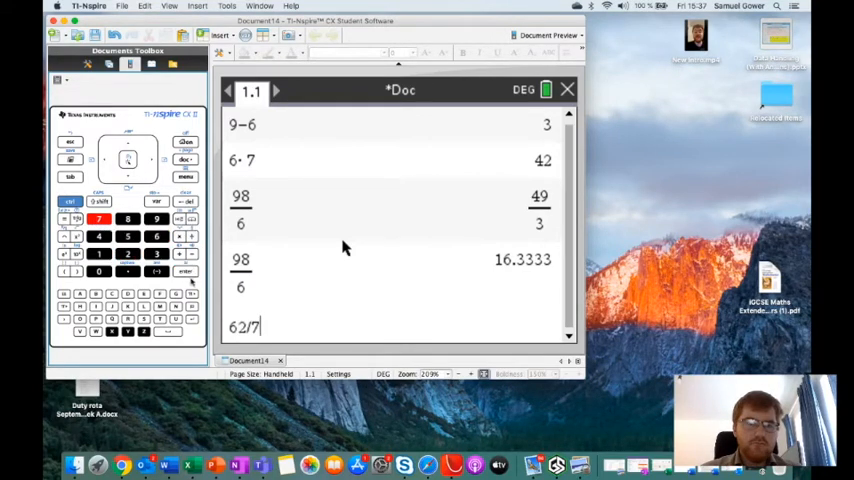
pyautogui.press('Return')
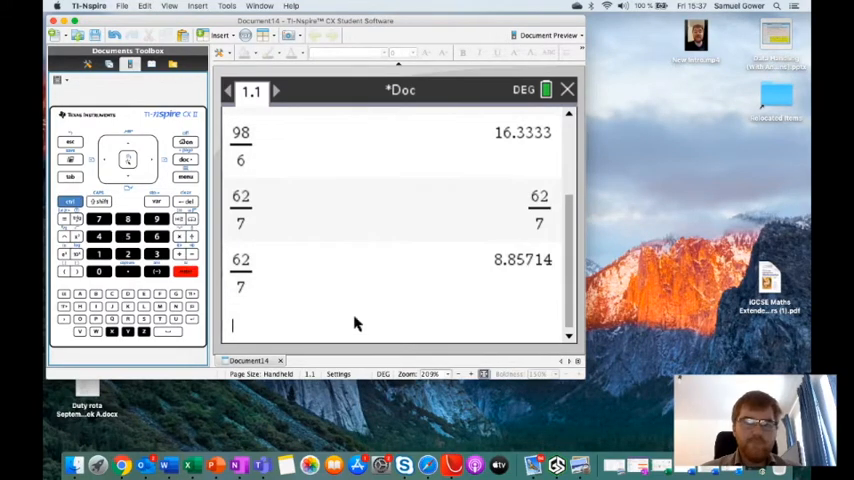
pyautogui.moveTo(528, 284)
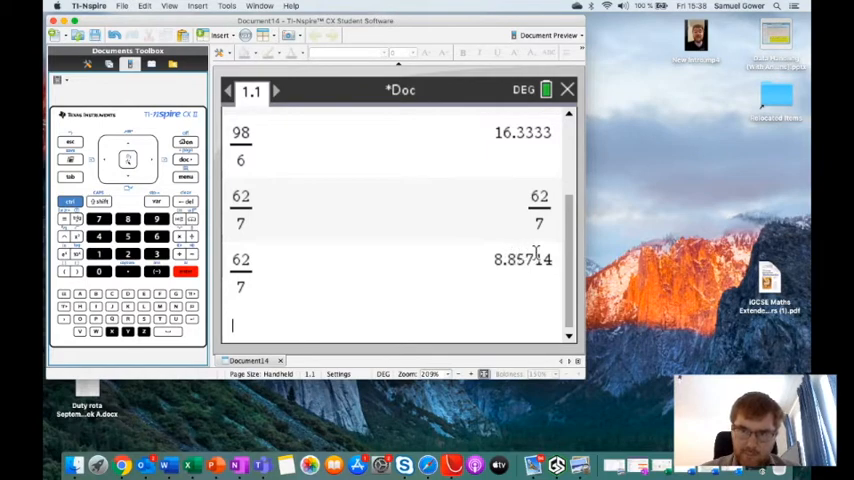
pyautogui.moveTo(438, 276)
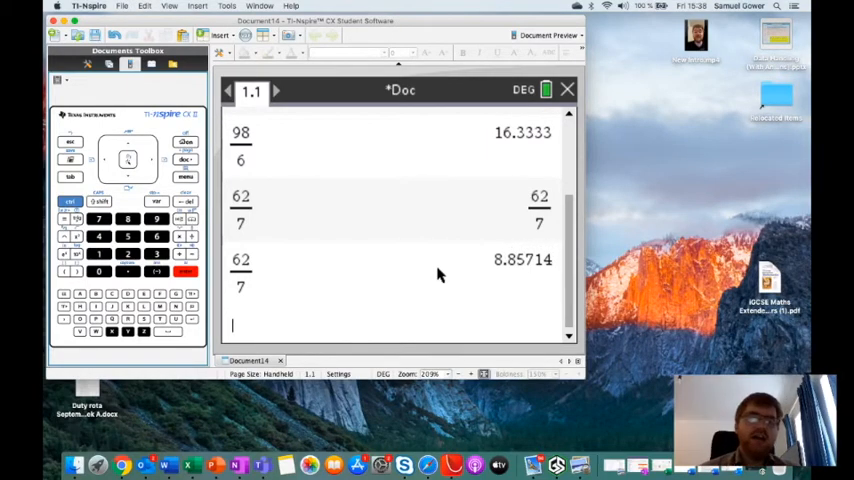
pyautogui.moveTo(332, 260)
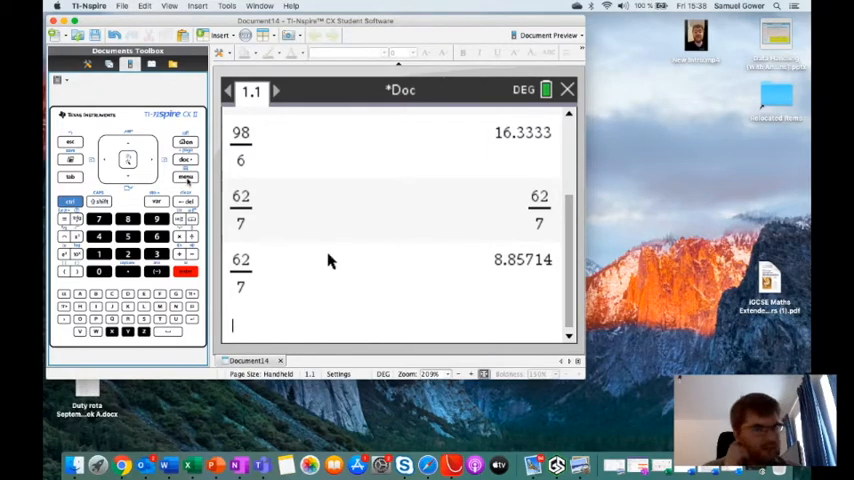
# Step: Show the Settings & Status options from the document menu
pyautogui.click(184, 178)
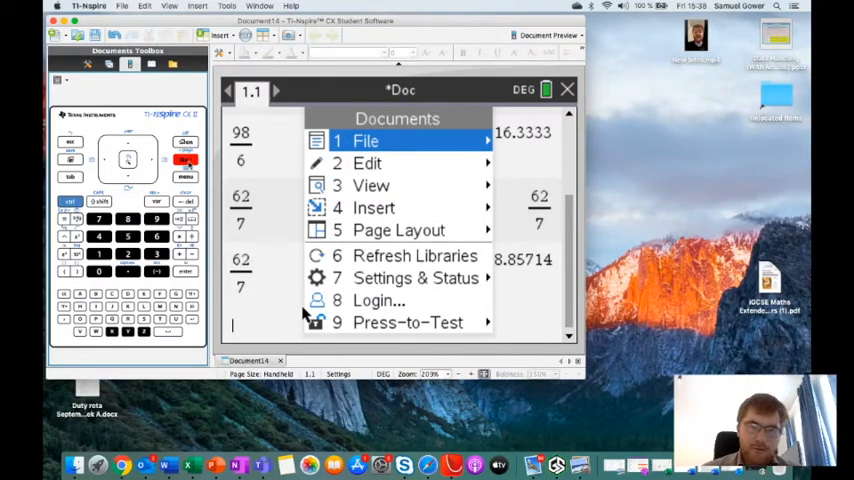
pyautogui.click(416, 278)
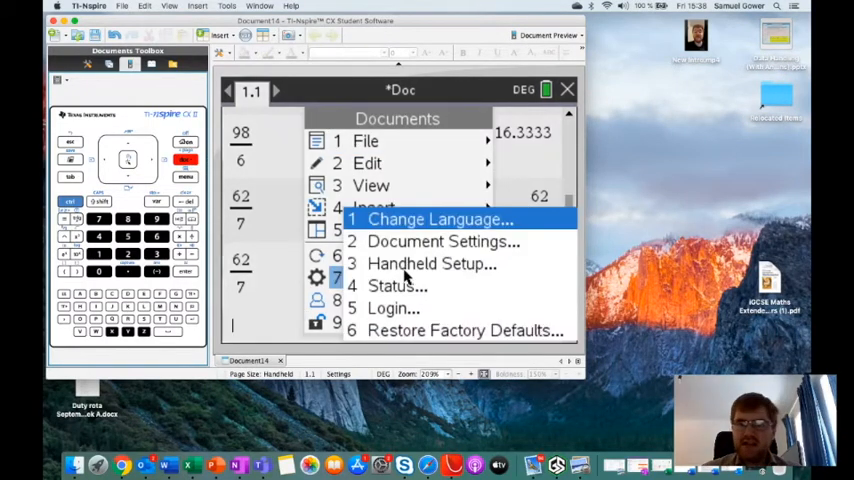
pyautogui.moveTo(418, 220)
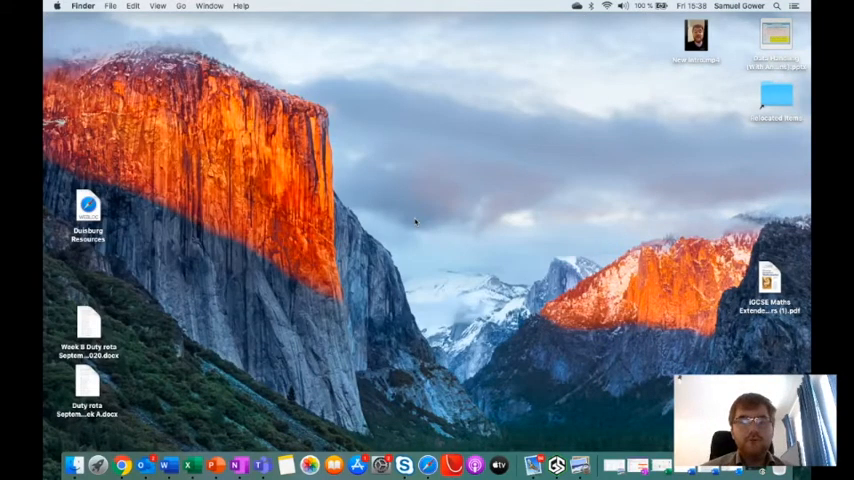
pyautogui.moveTo(450, 462)
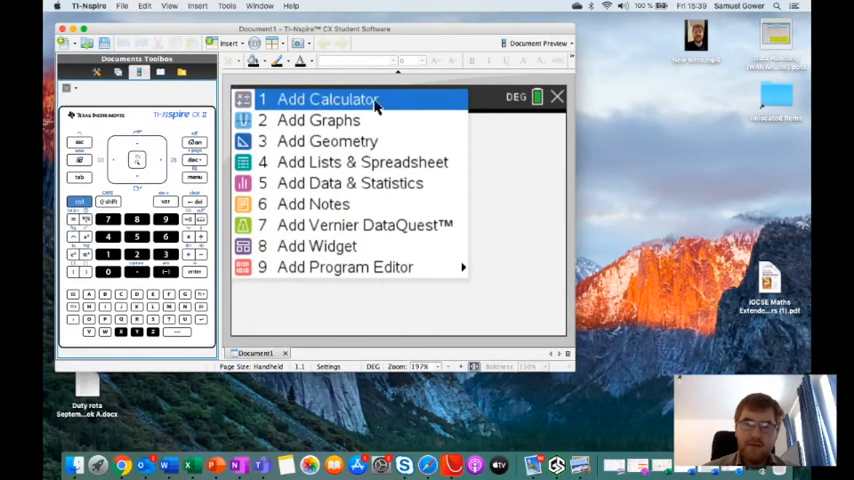
# Step: Add a Calculator page and enter 62/7
pyautogui.click(328, 98)
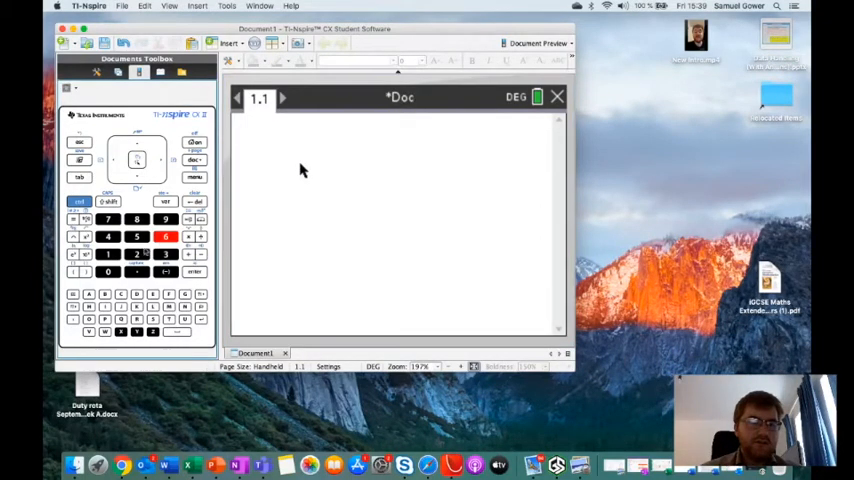
pyautogui.write('62/7')
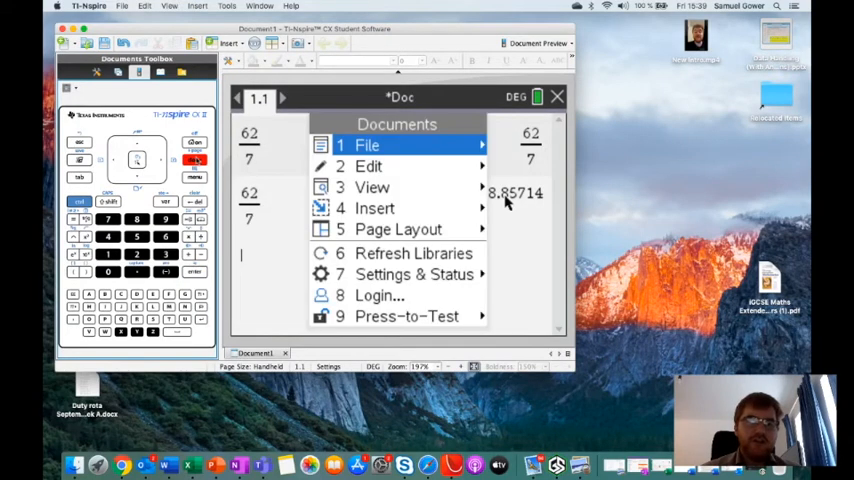
# Step: In Document Settings, change Display Digits from Float 6 to Float 8
pyautogui.click(414, 274)
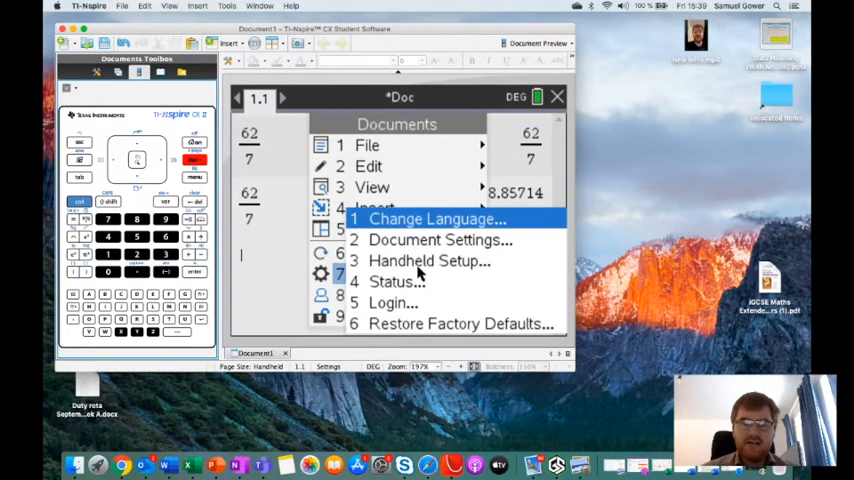
pyautogui.click(440, 240)
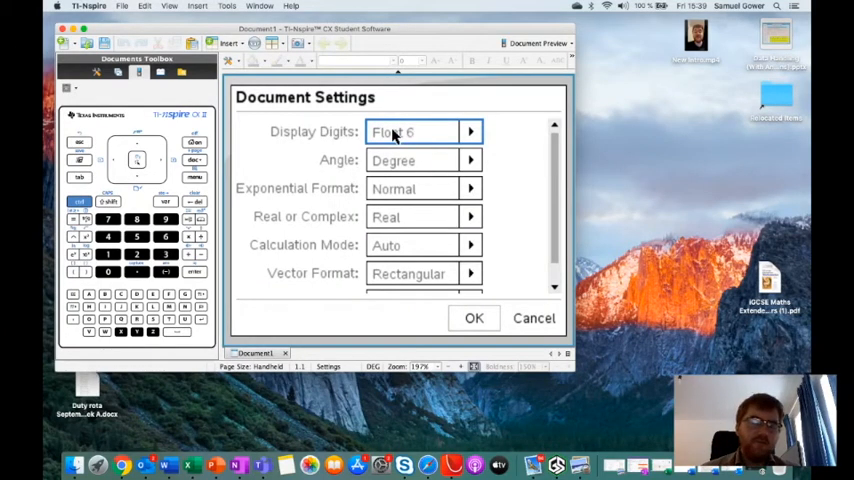
pyautogui.click(470, 132)
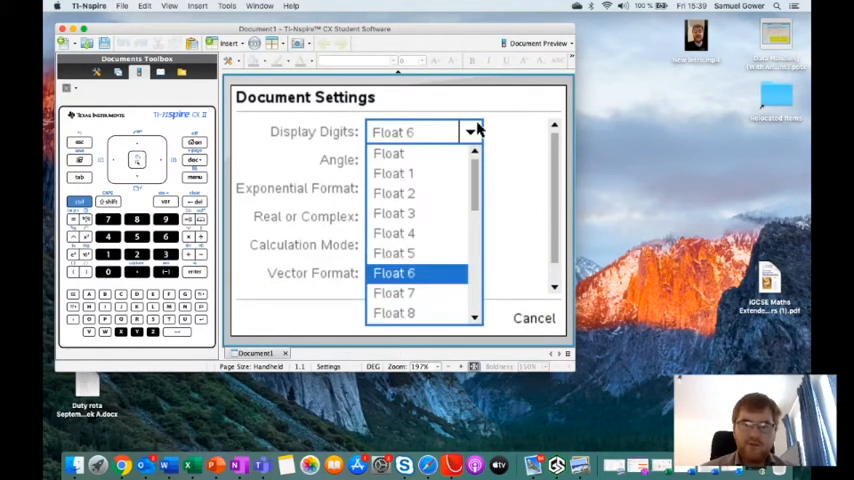
pyautogui.scroll(-3)
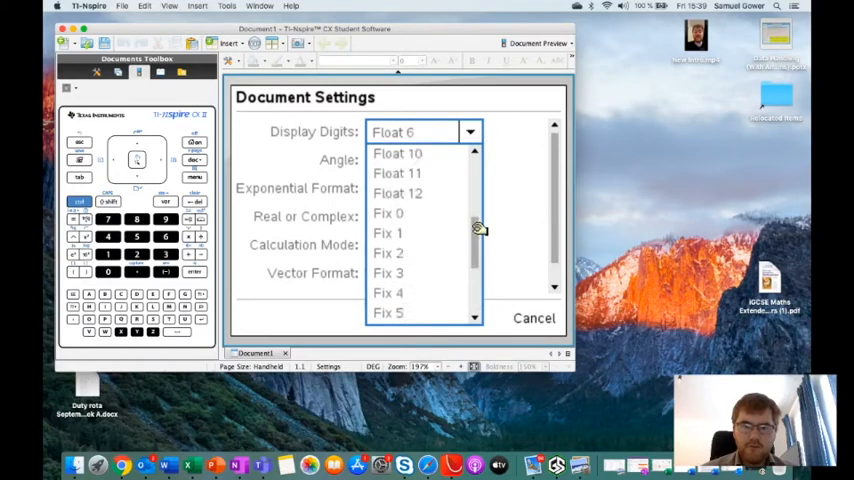
pyautogui.scroll(3)
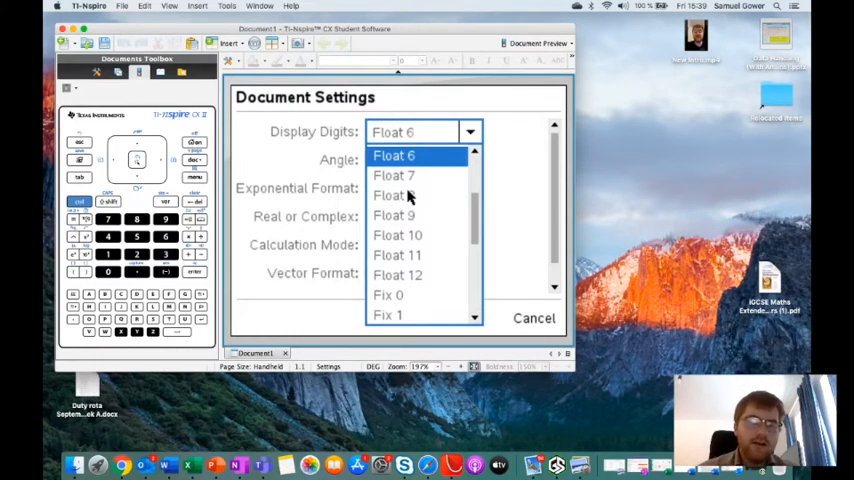
pyautogui.click(392, 196)
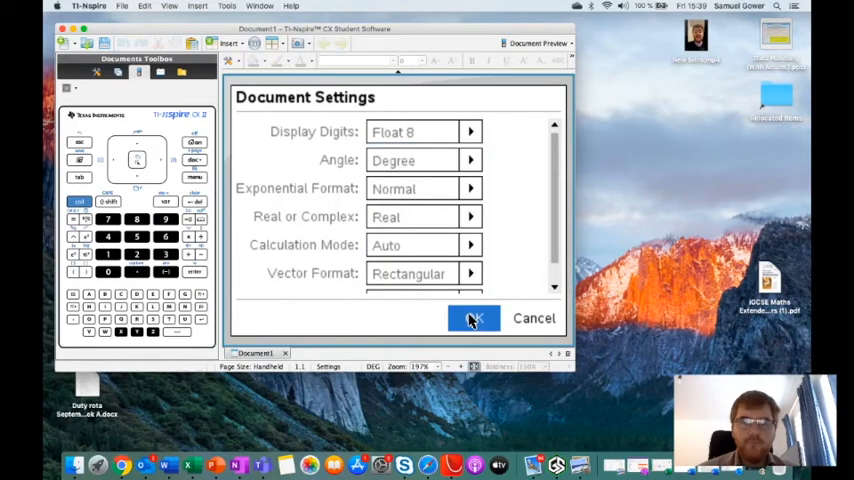
# Step: Confirm the Float 8 setting and re-evaluate 62/7 as 8.8571429
pyautogui.click(474, 318)
pyautogui.write('62/')
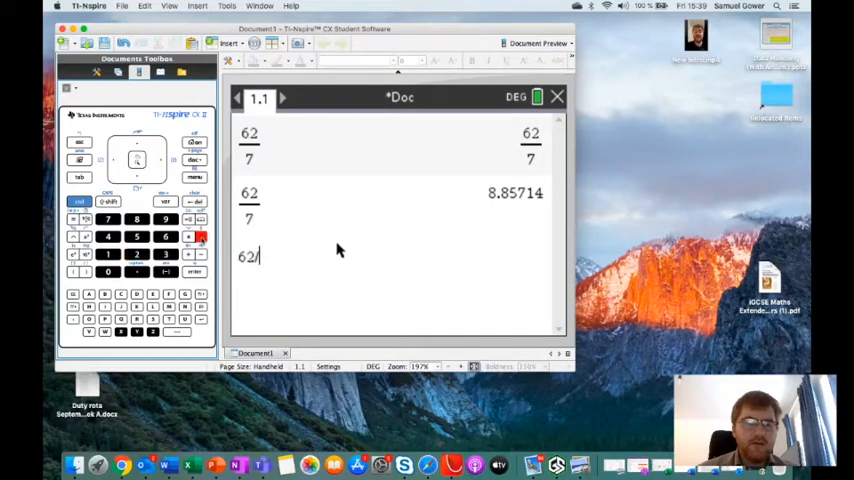
pyautogui.press('enter')
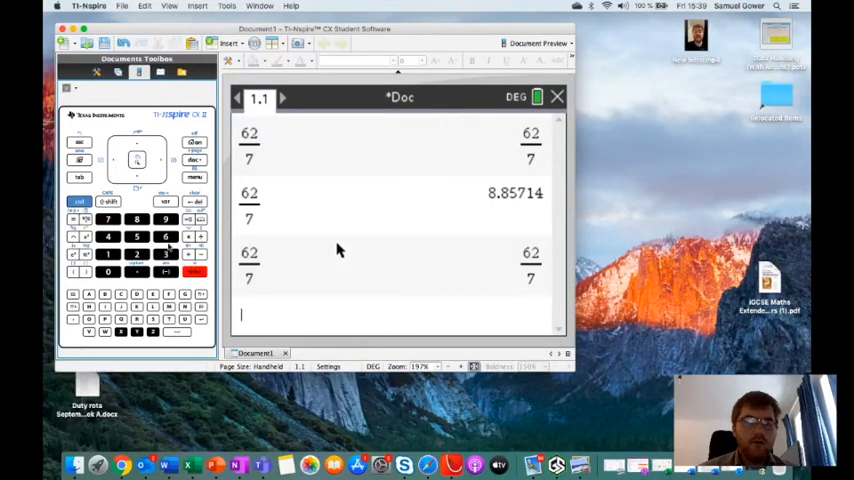
pyautogui.scroll(-3)
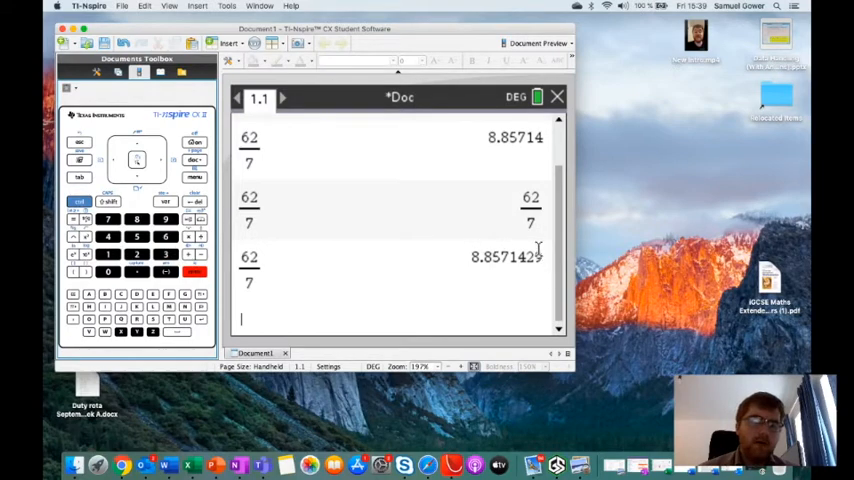
pyautogui.moveTo(490, 272)
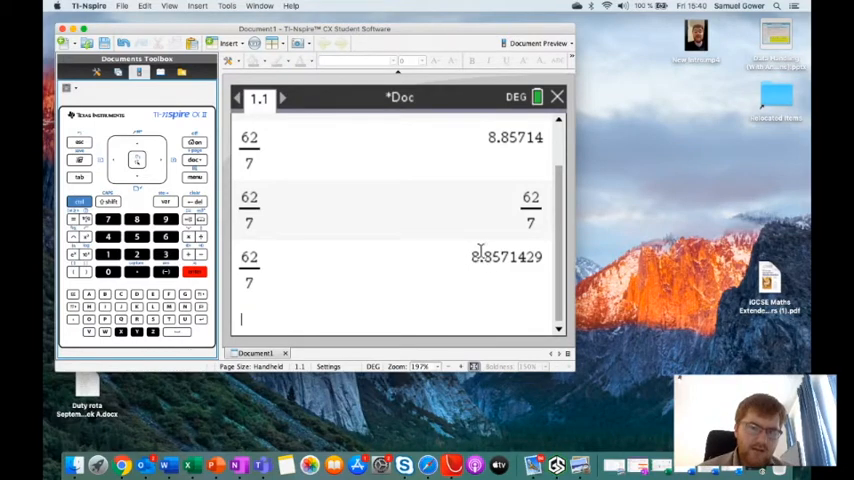
pyautogui.moveTo(504, 296)
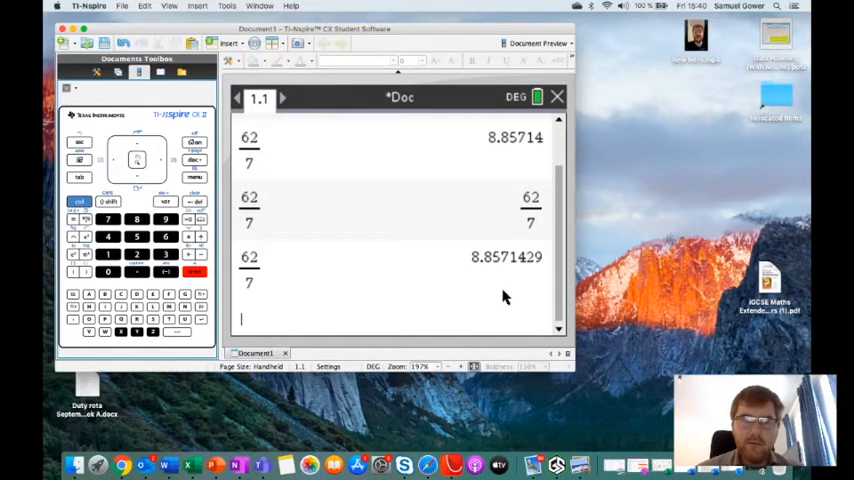
pyautogui.moveTo(350, 264)
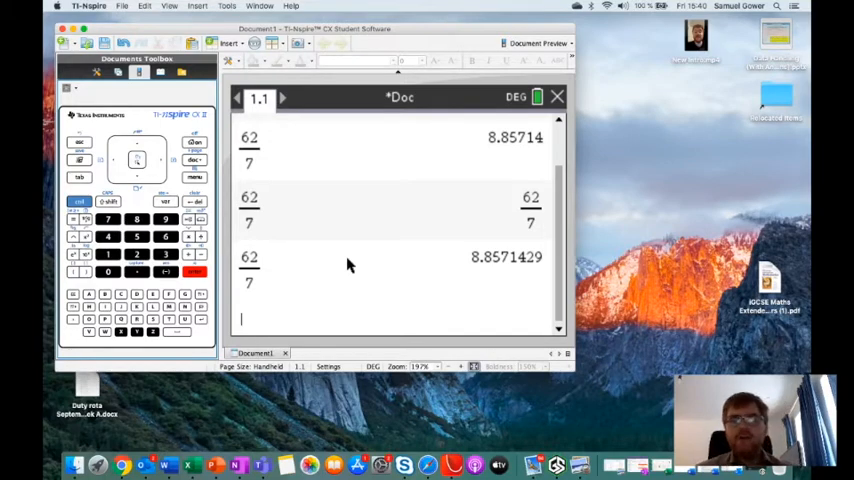
pyautogui.moveTo(280, 284)
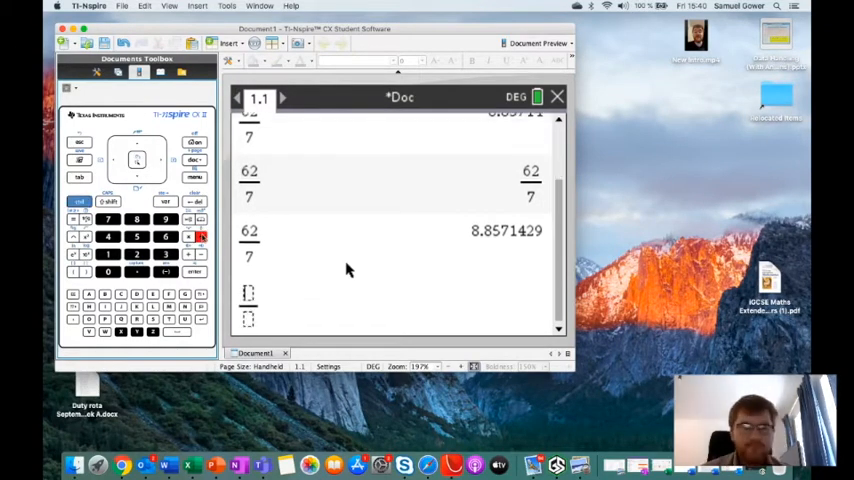
pyautogui.moveTo(326, 294)
pyautogui.write('9²')
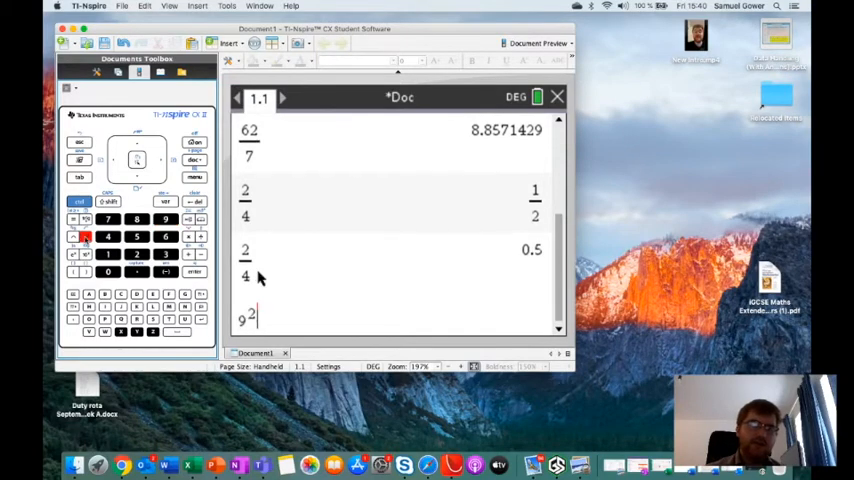
pyautogui.moveTo(284, 258)
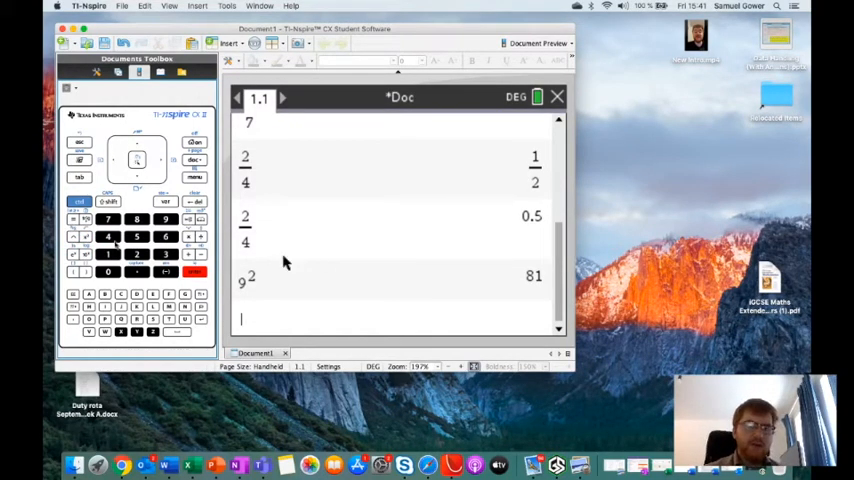
# Step: Evaluate the square root of 16 as 4 using the root template
pyautogui.click(80, 200)
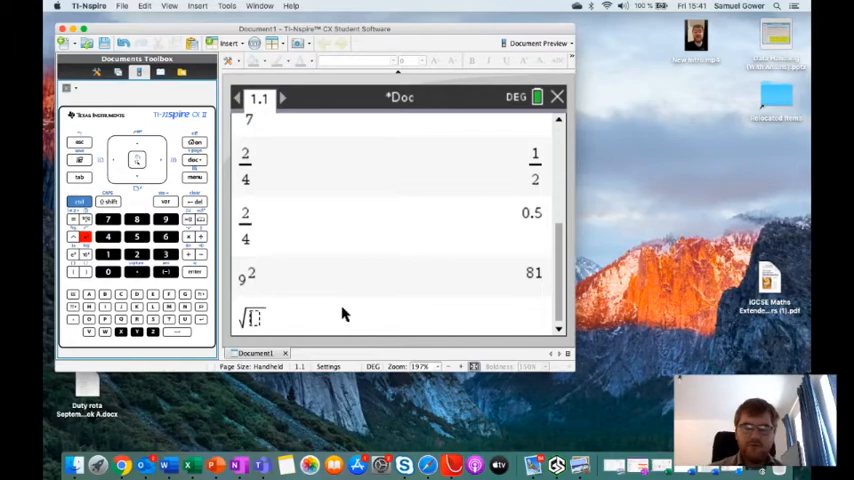
pyautogui.write('16')
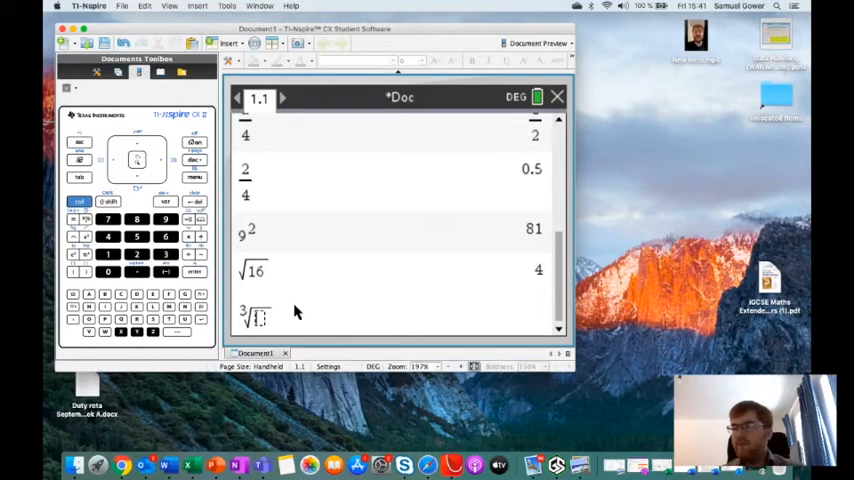
pyautogui.write('81')
pyautogui.press('Return')
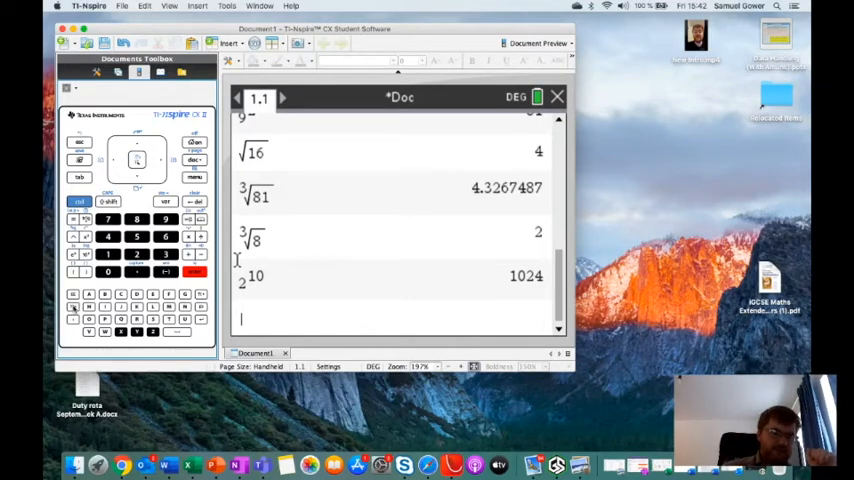
# Step: Evaluate π·5² as 78.539816 using the keypad π constant
pyautogui.click(194, 272)
pyautogui.write('π·5')
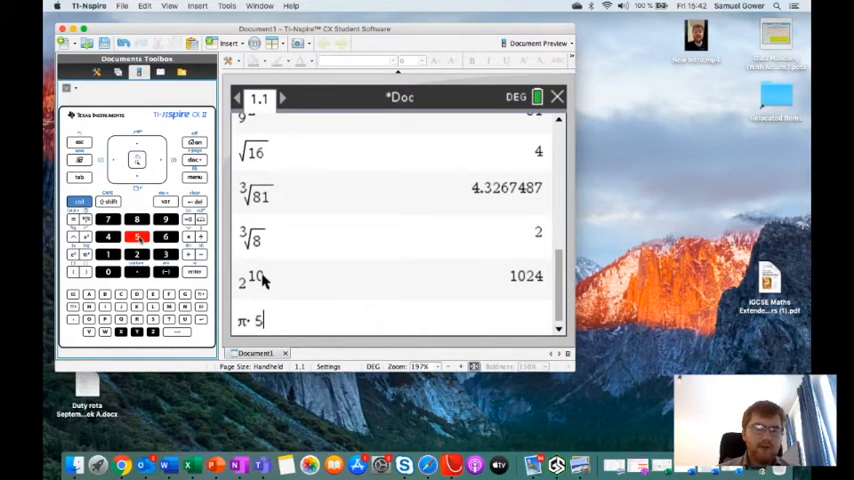
pyautogui.press('Return')
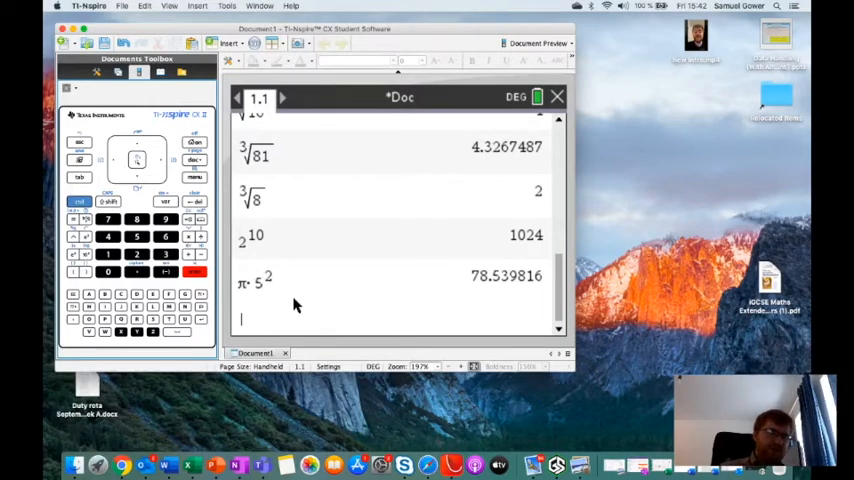
pyautogui.moveTo(344, 286)
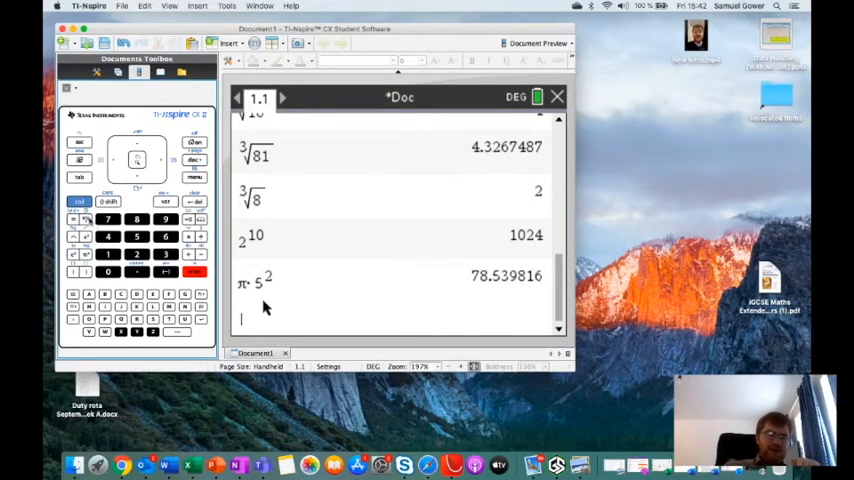
# Step: Evaluate sin(30) = 0.5 and cos(45) = 0.70710678 using the trig function palette
pyautogui.click(86, 220)
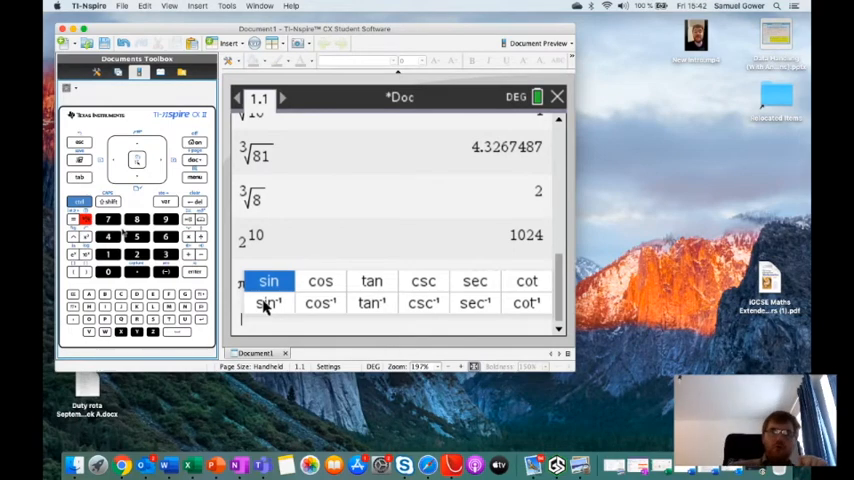
pyautogui.moveTo(270, 280)
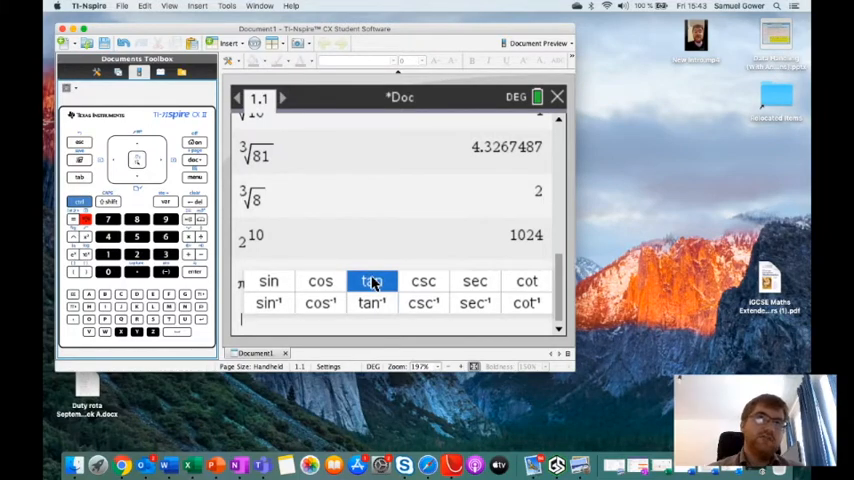
pyautogui.moveTo(420, 280)
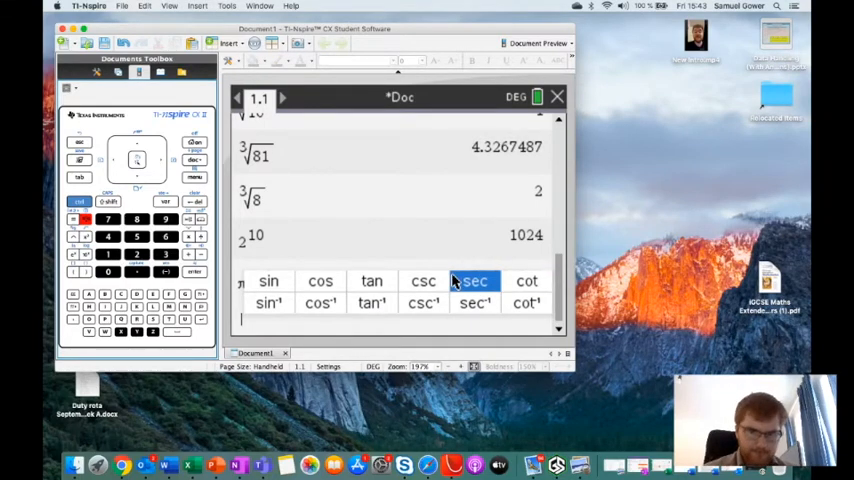
pyautogui.click(268, 280)
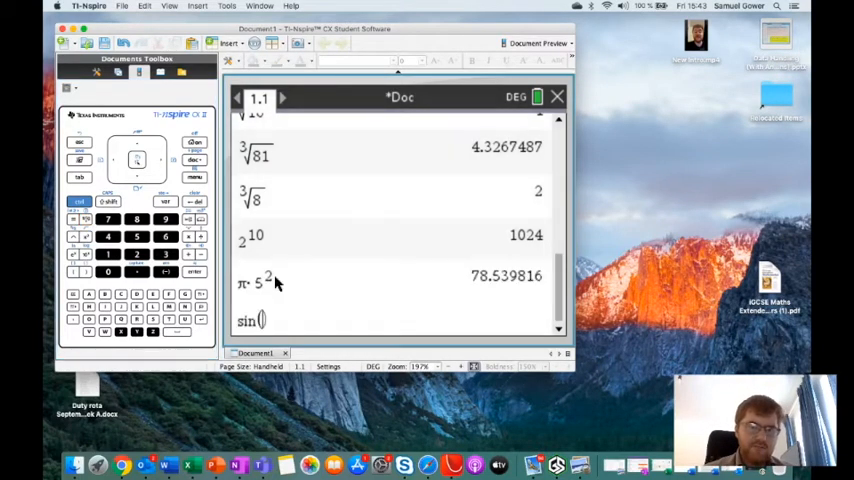
pyautogui.moveTo(336, 294)
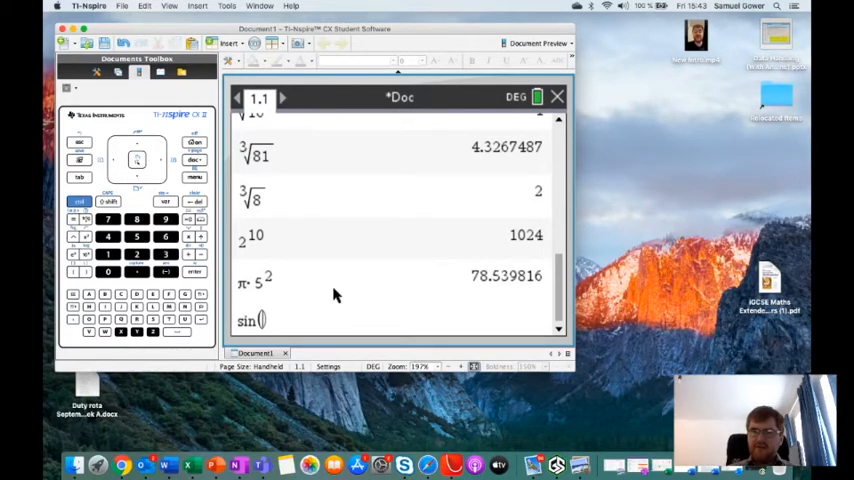
pyautogui.write('30')
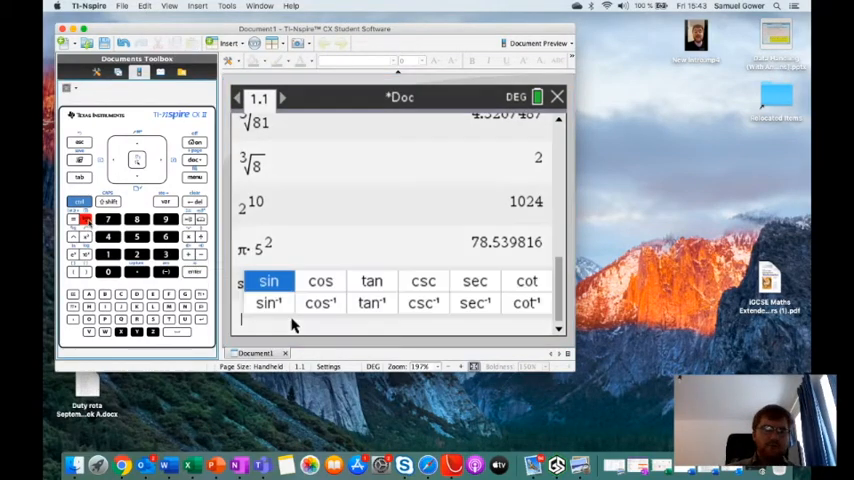
pyautogui.click(320, 280)
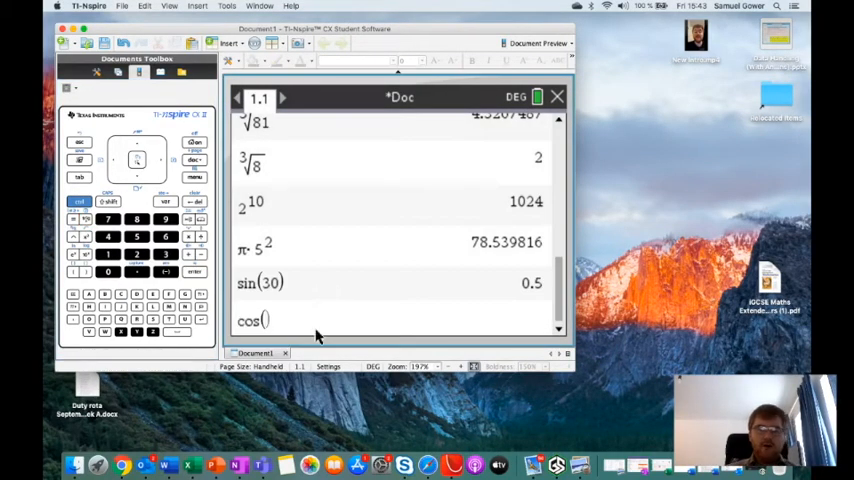
pyautogui.write('45')
pyautogui.press('enter')
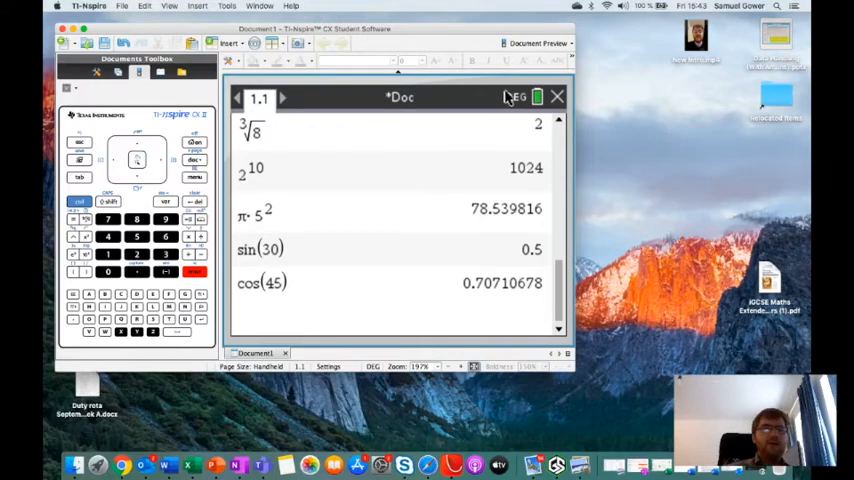
# Step: In Document Settings, switch the Angle unit from Degree to Radian and apply it
pyautogui.click(516, 96)
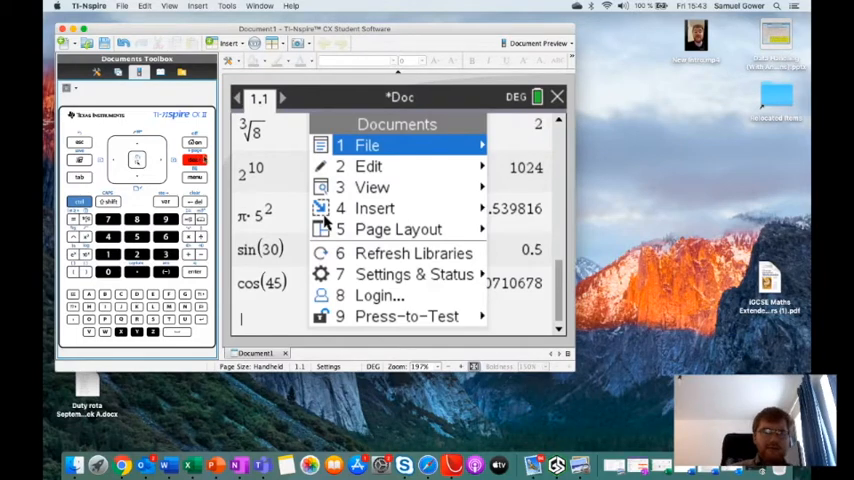
pyautogui.click(414, 274)
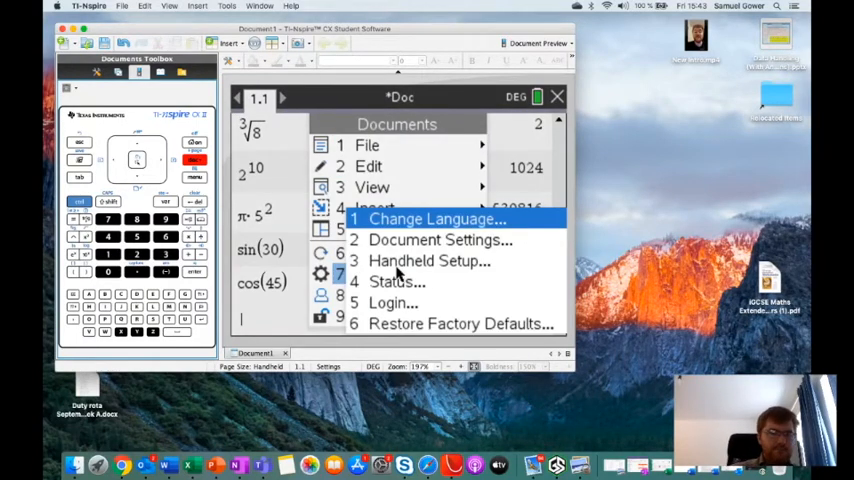
pyautogui.click(440, 240)
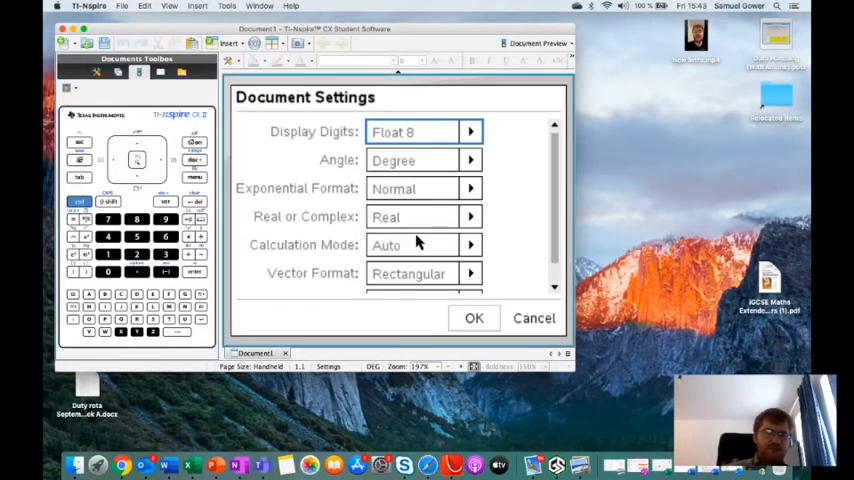
pyautogui.click(470, 160)
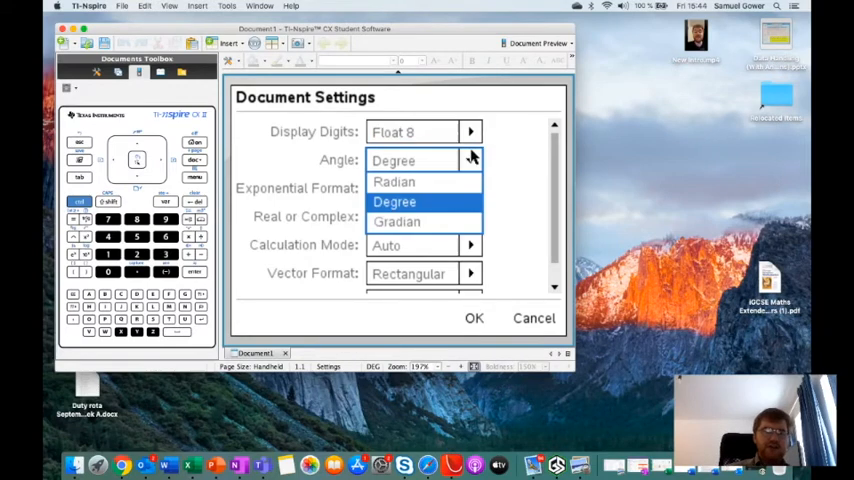
pyautogui.click(394, 182)
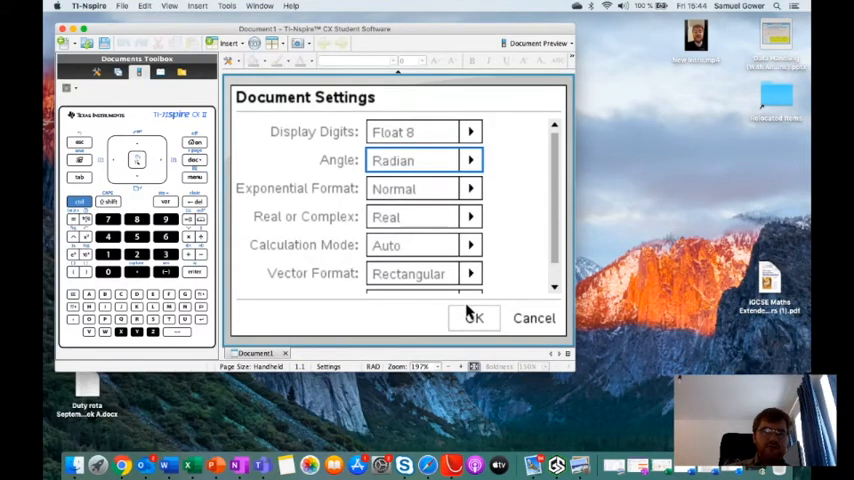
pyautogui.click(474, 316)
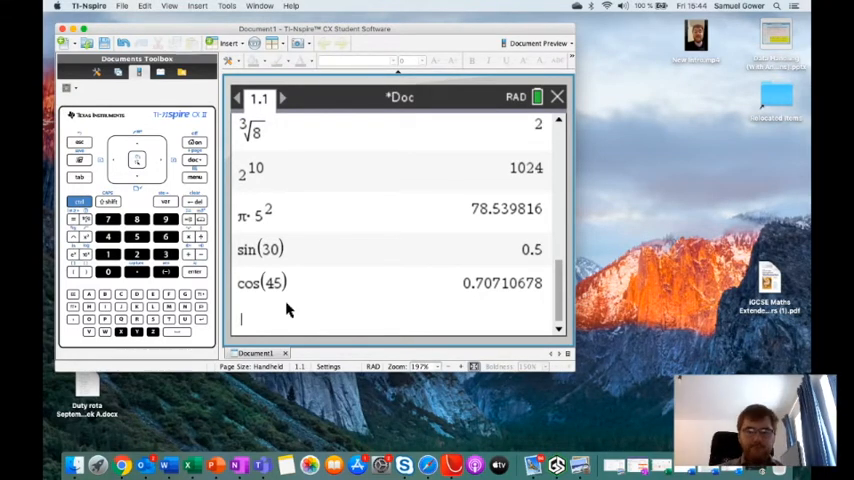
# Step: In radian mode, evaluate sin(30) = −0.98803162, then enter sin(π/6) to get 0.5
pyautogui.write('sin(30)')
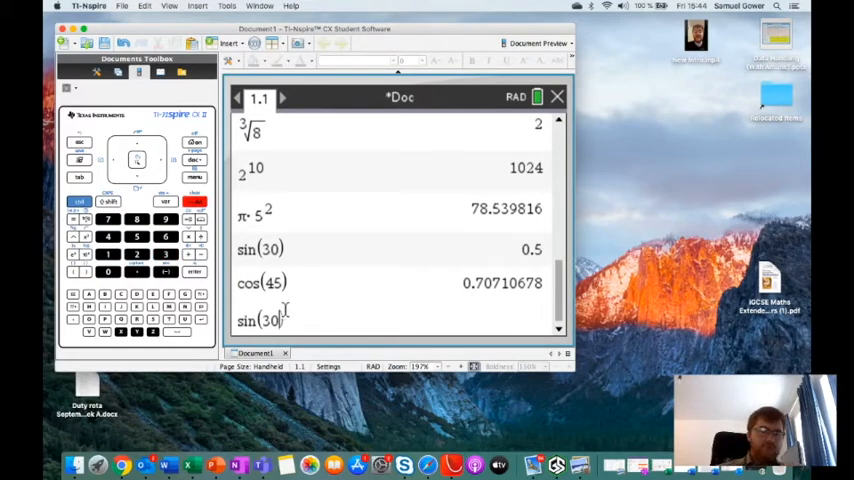
pyautogui.press('Return')
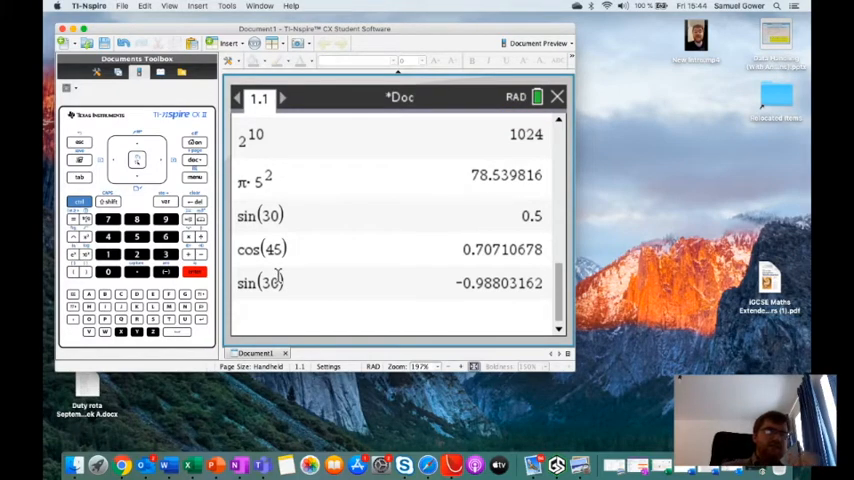
pyautogui.moveTo(376, 304)
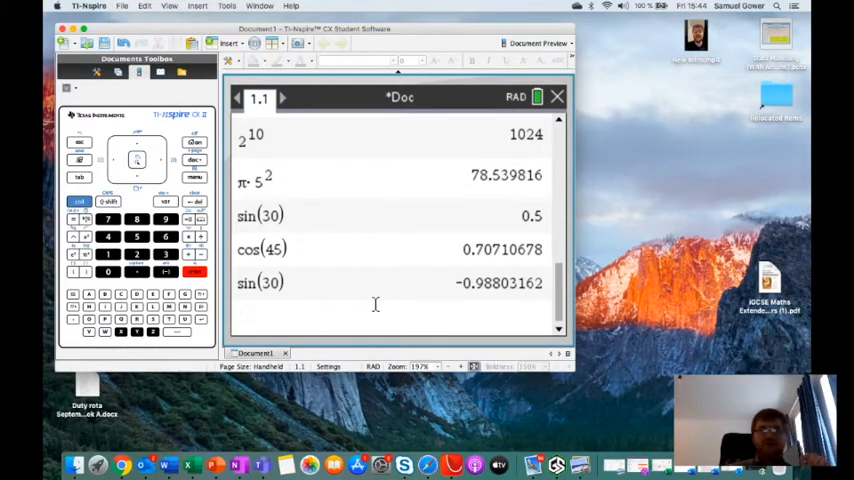
pyautogui.write('sin(')
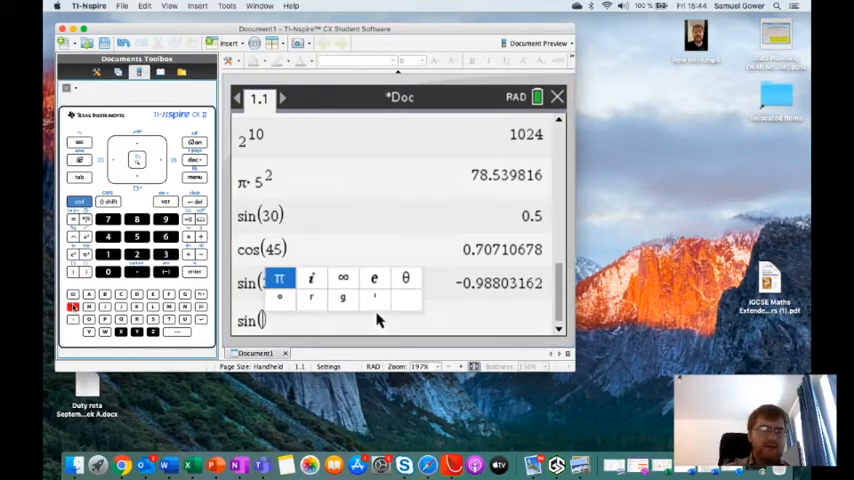
pyautogui.click(280, 278)
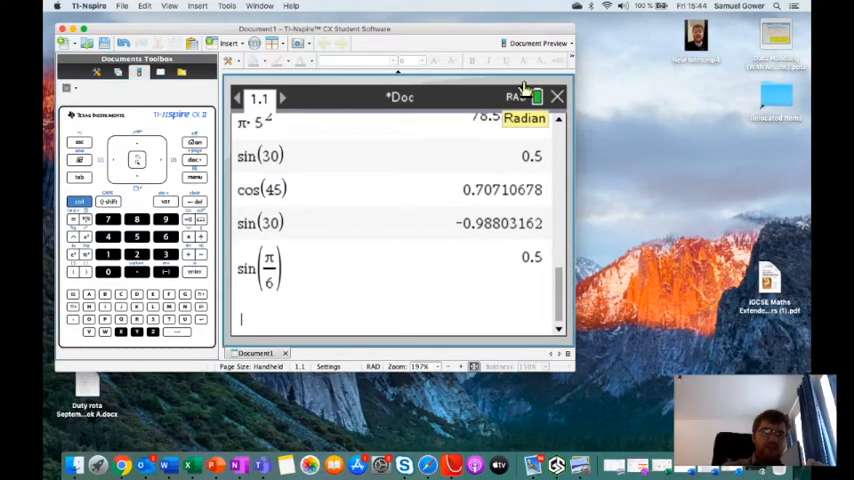
# Step: Switch the angle mode back to degrees and evaluate tan⁻¹(1) = 45
pyautogui.click(524, 96)
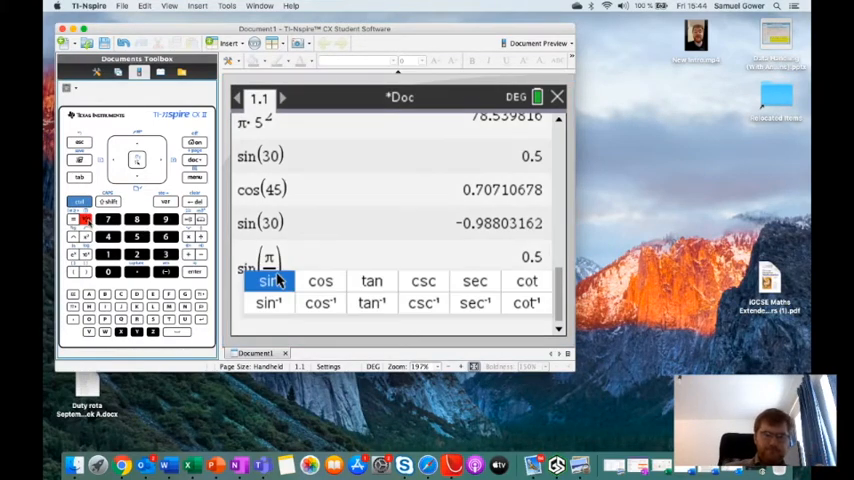
pyautogui.click(372, 304)
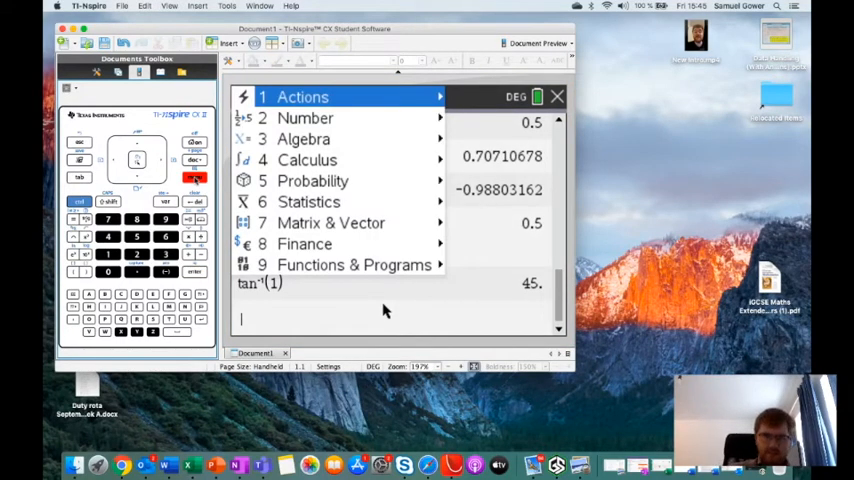
# Step: Compute lcm(10,12) = 60 via the Number menu and by typing it, then gcd(12,14) = 2
pyautogui.click(304, 118)
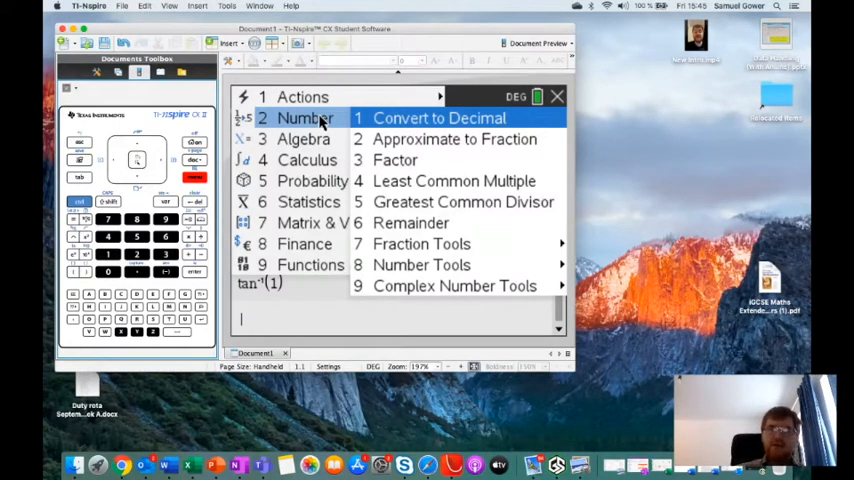
pyautogui.moveTo(454, 180)
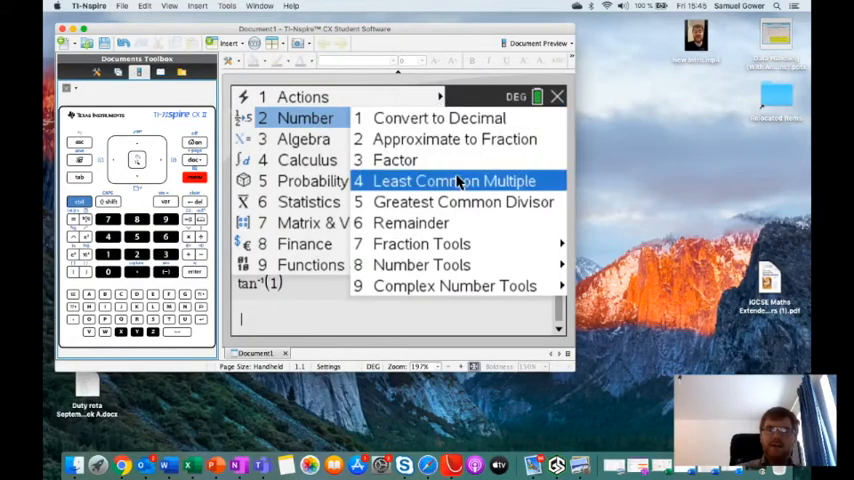
pyautogui.click(456, 180)
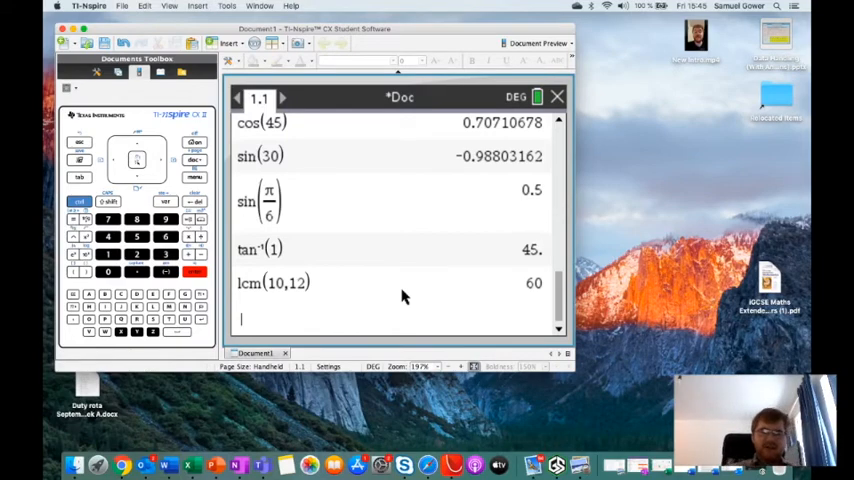
pyautogui.moveTo(360, 298)
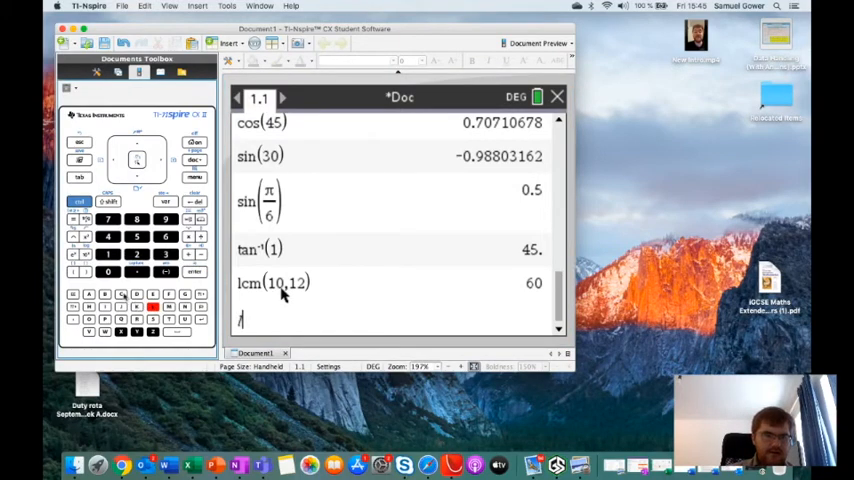
pyautogui.write('lcm')
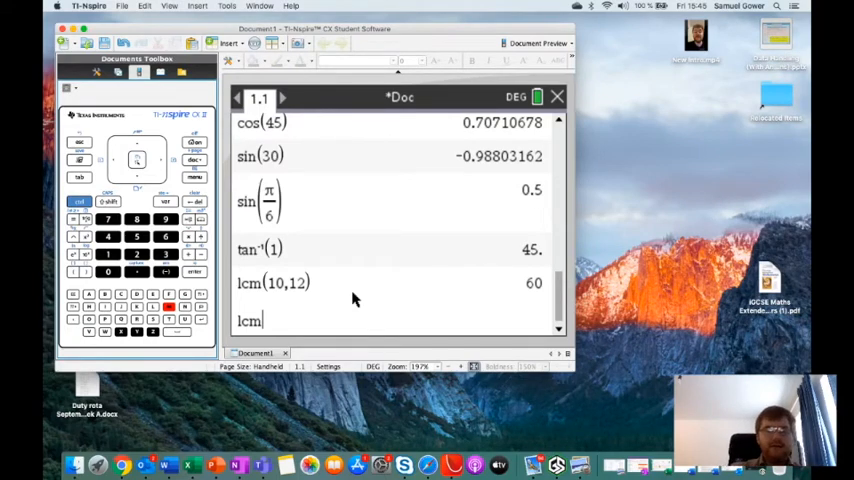
pyautogui.write('(10,12')
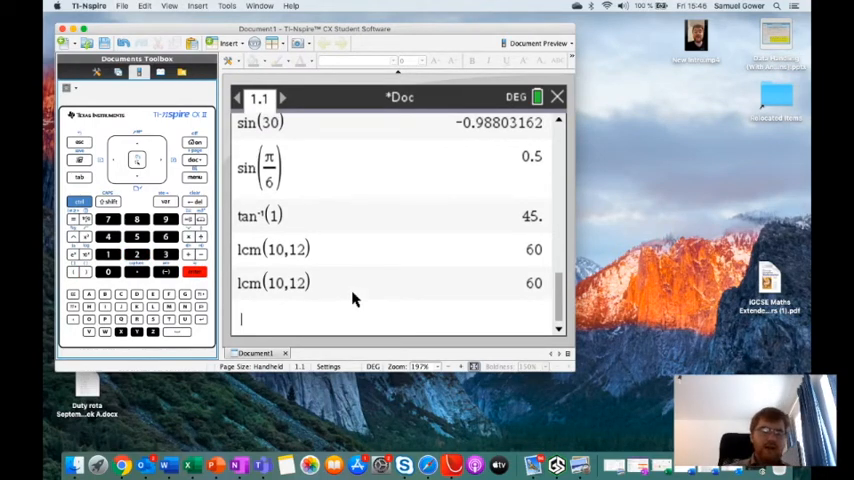
pyautogui.write('gcd(')
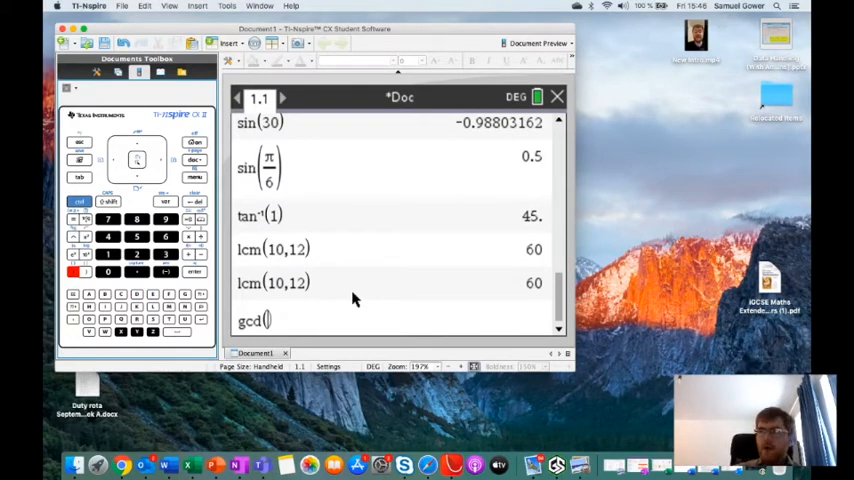
pyautogui.write('12')
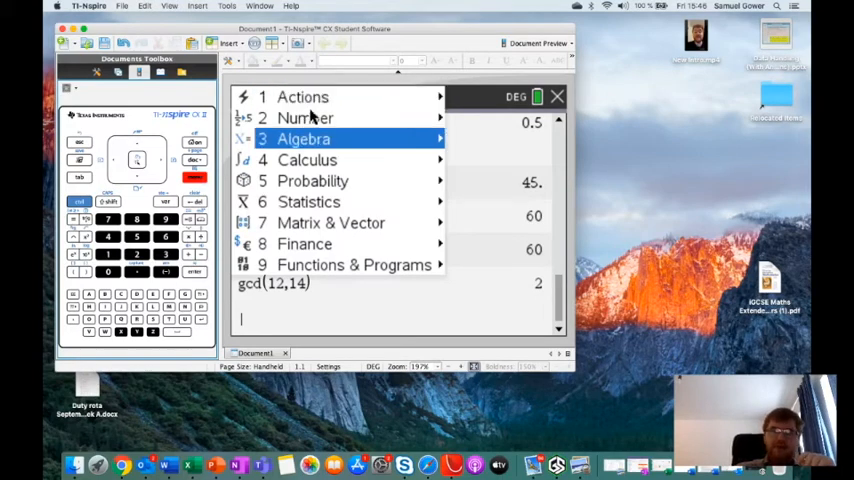
pyautogui.click(304, 118)
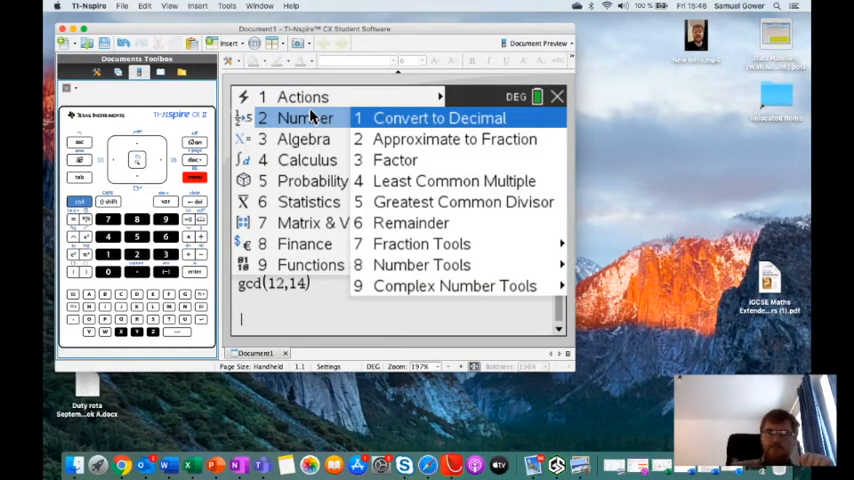
pyautogui.moveTo(420, 264)
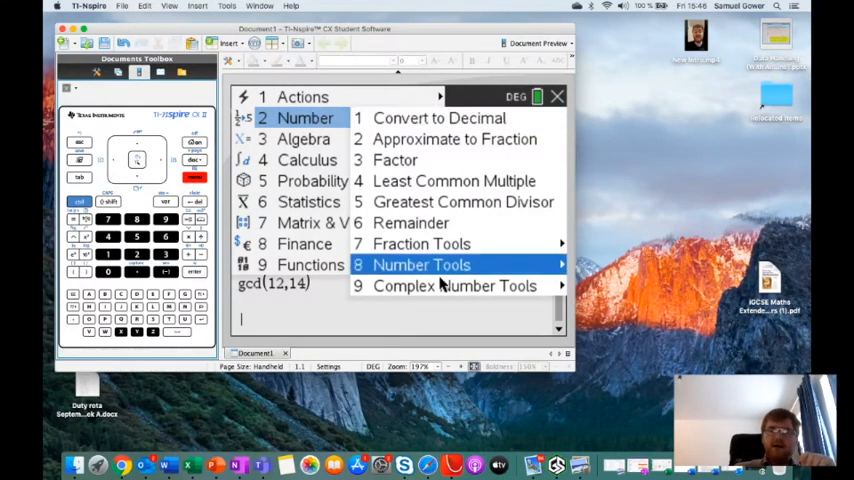
pyautogui.click(454, 284)
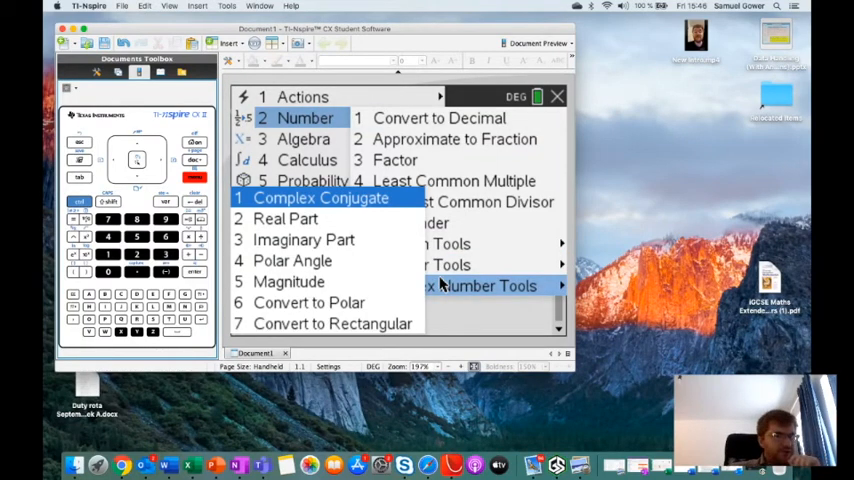
pyautogui.moveTo(400, 310)
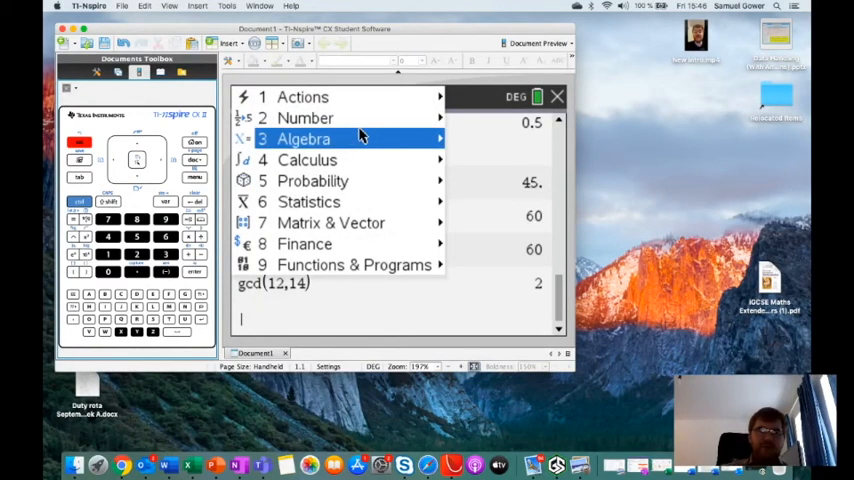
# Step: Use Find Roots of Polynomial, degree 2 real, with coefficients 1, −1, −6 in x, giving {−2, 3}
pyautogui.click(304, 138)
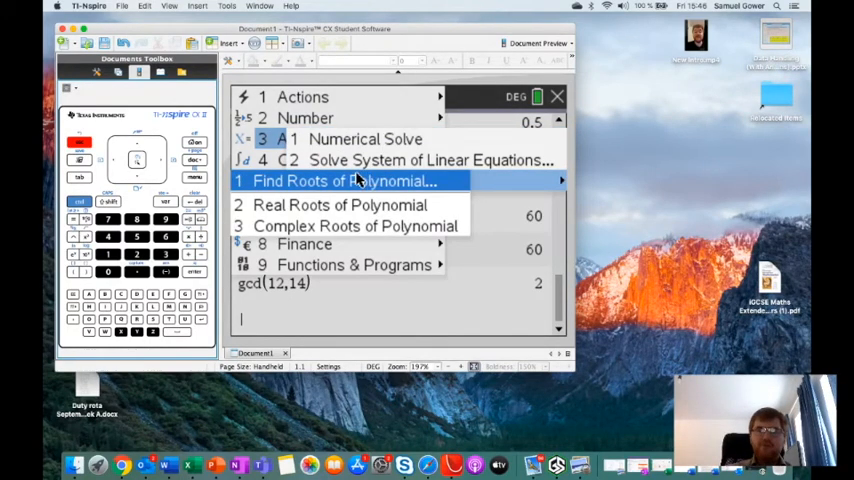
pyautogui.click(340, 180)
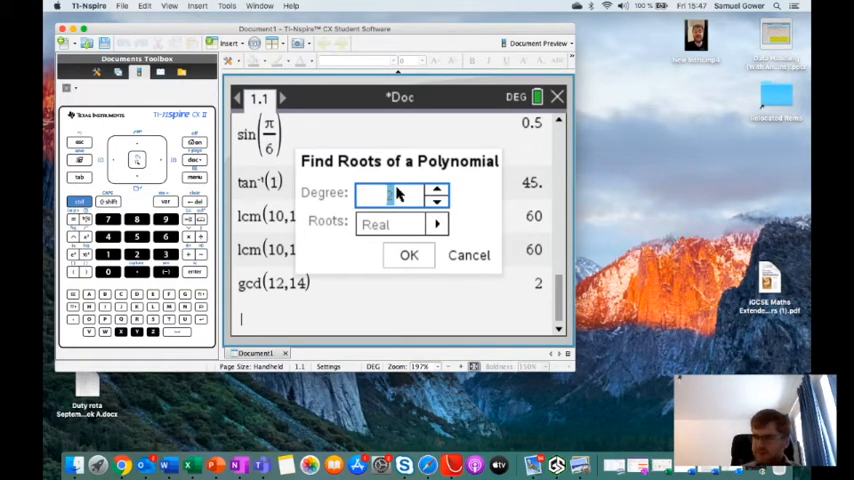
pyautogui.moveTo(398, 228)
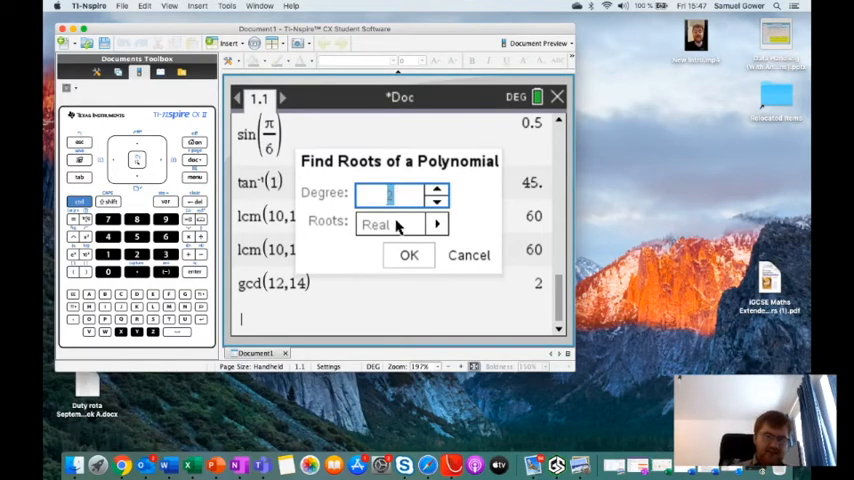
pyautogui.click(408, 256)
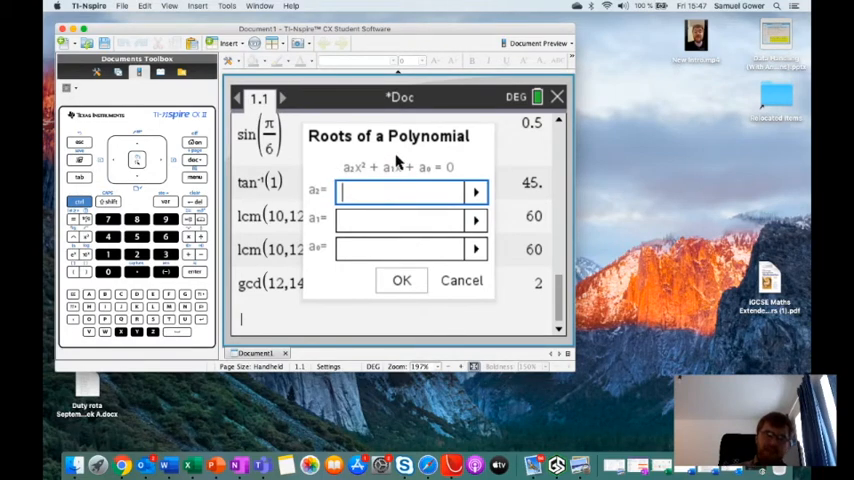
pyautogui.moveTo(434, 166)
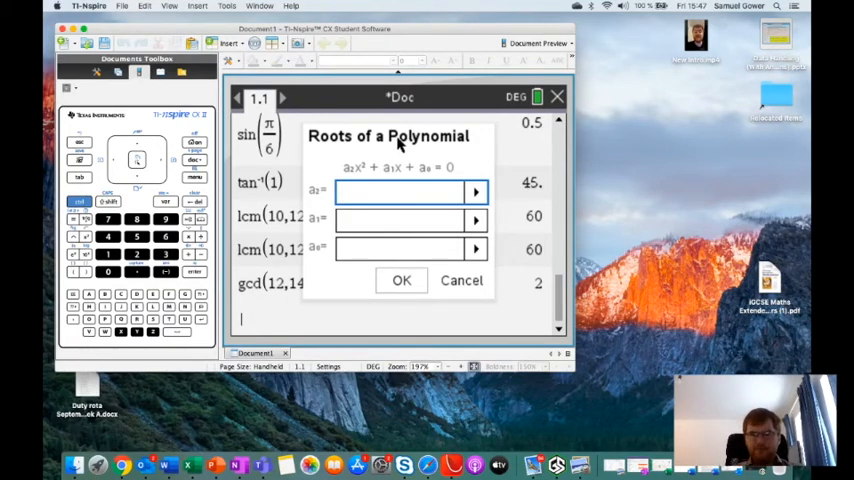
pyautogui.write('1')
pyautogui.click(412, 220)
pyautogui.write('-1')
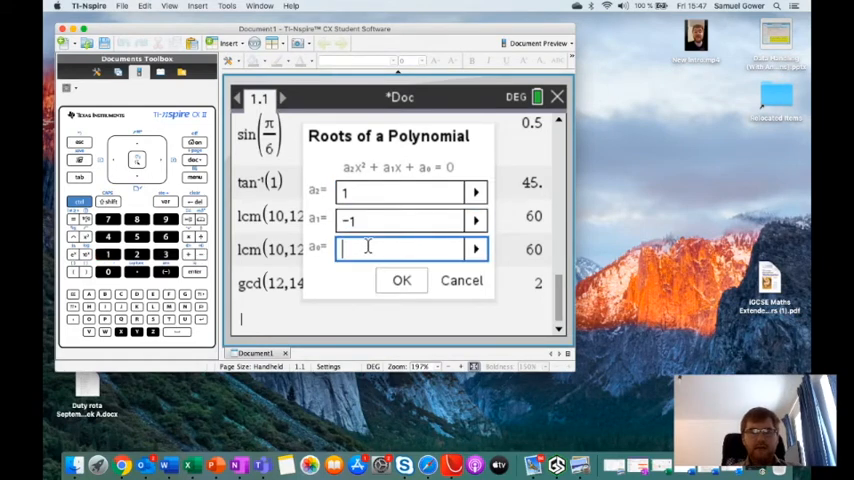
pyautogui.click(400, 280)
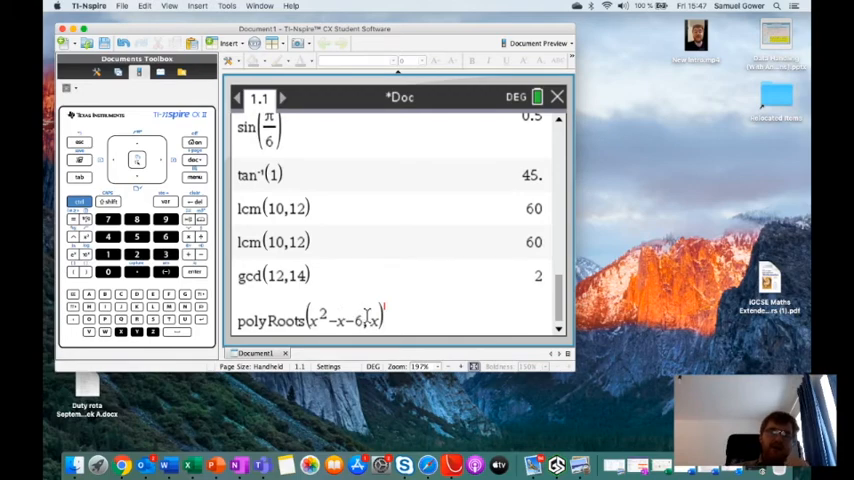
pyautogui.write('x')
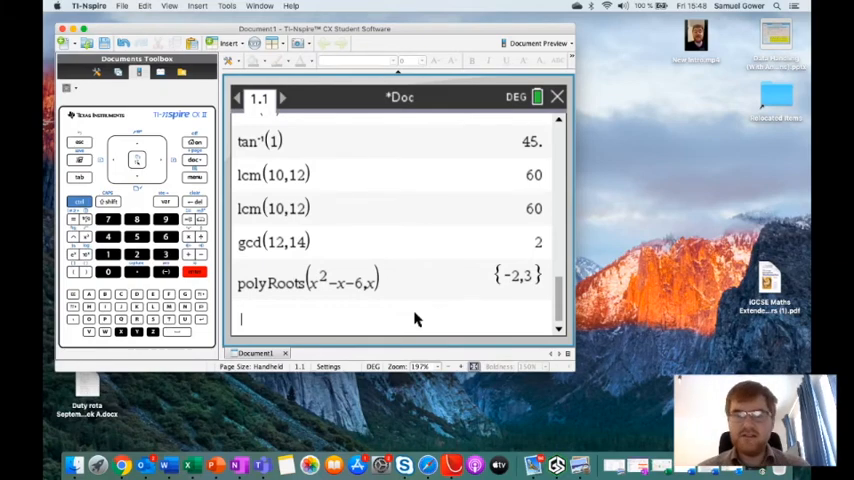
# Step: Enter polyRoots(2x²−3x−10, x) directly, yielding {−1.6084953, 3.1084953}
pyautogui.write('poly')
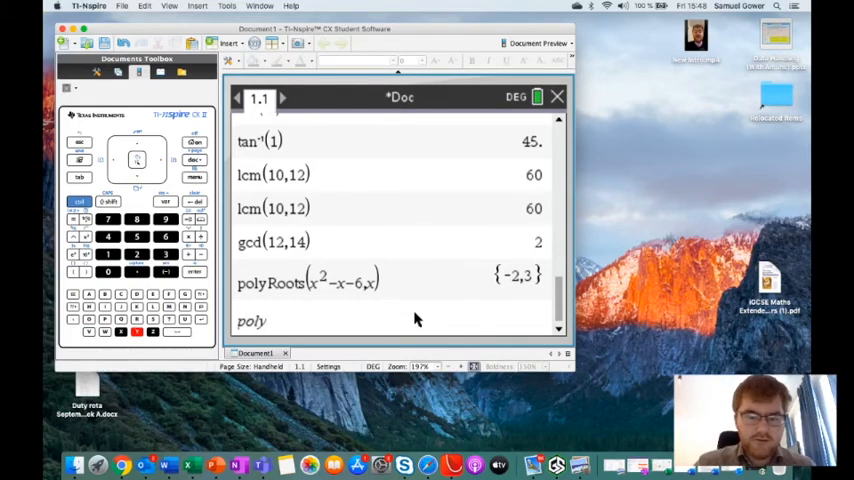
pyautogui.write('Roots(')
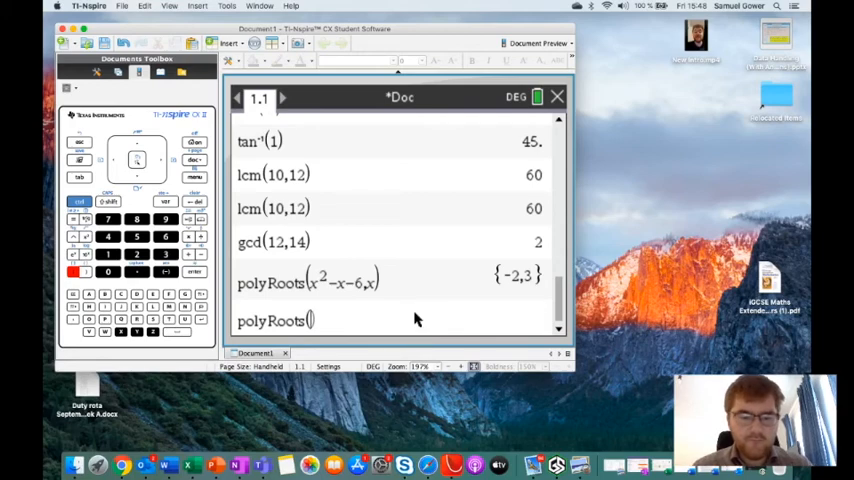
pyautogui.write('2x^2')
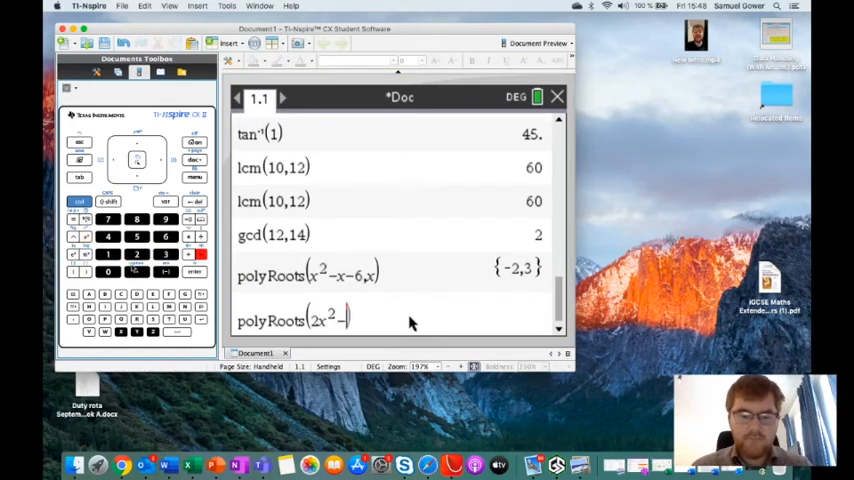
pyautogui.write('-3x')
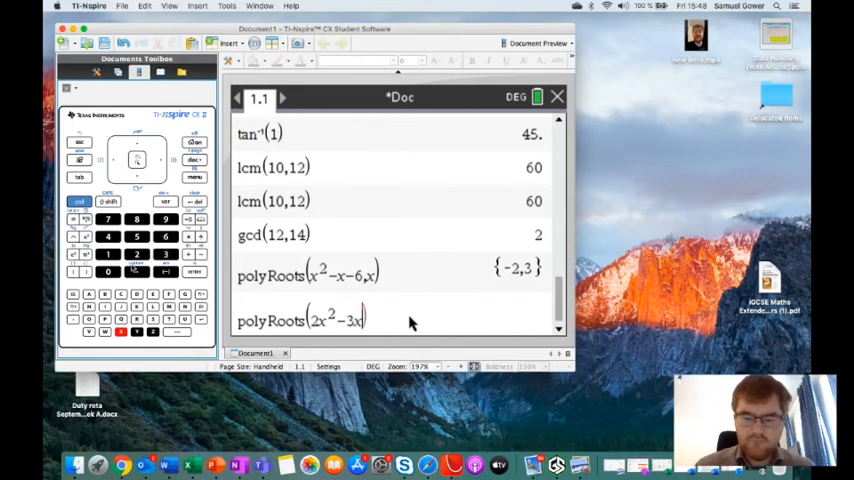
pyautogui.write('-10,')
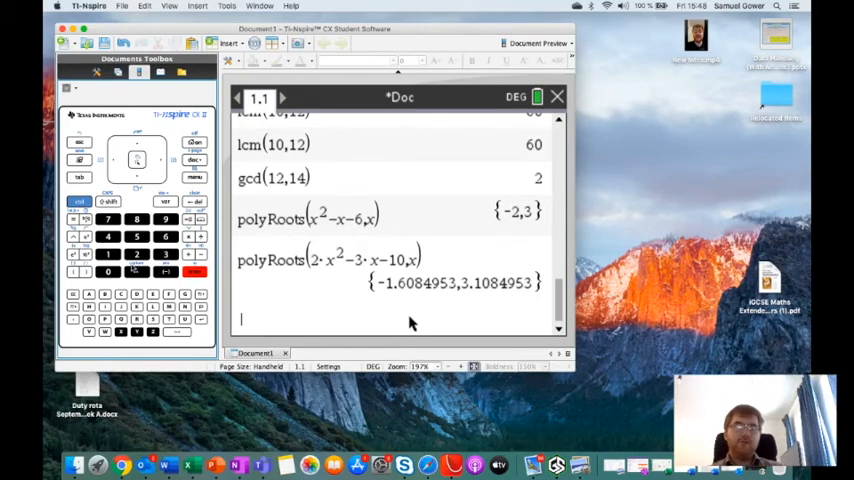
pyautogui.moveTo(530, 240)
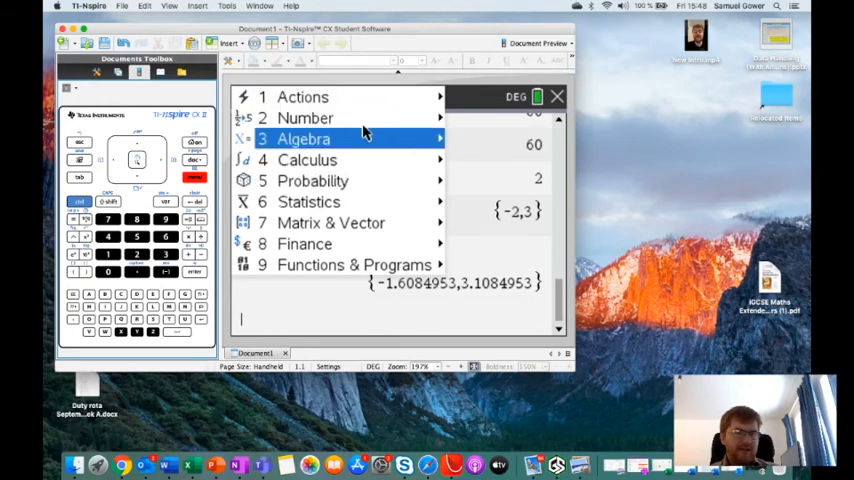
# Step: Use Solve System of Linear Equations for x+y=7 and 2x+3y=17 in x,y, giving {4, 3}
pyautogui.click(304, 138)
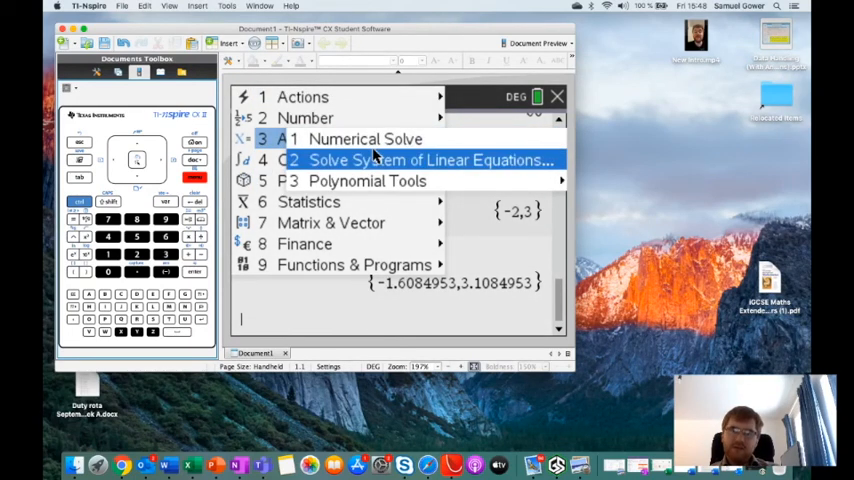
pyautogui.click(430, 160)
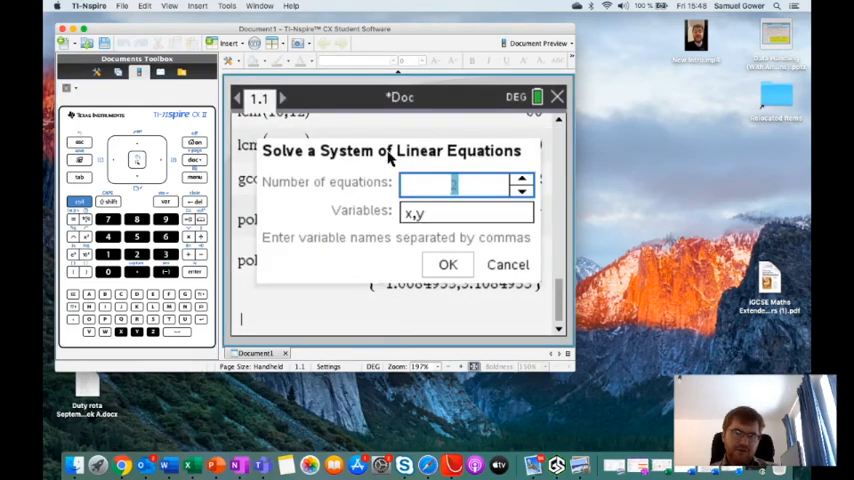
pyautogui.moveTo(392, 184)
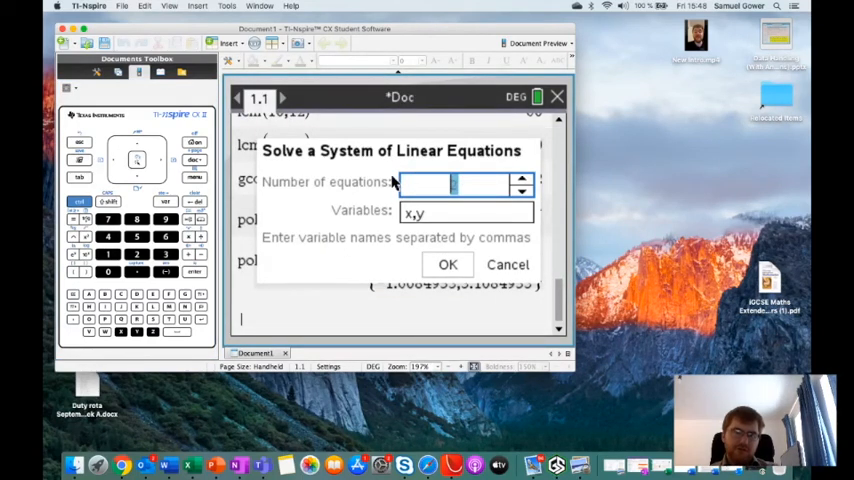
pyautogui.moveTo(440, 246)
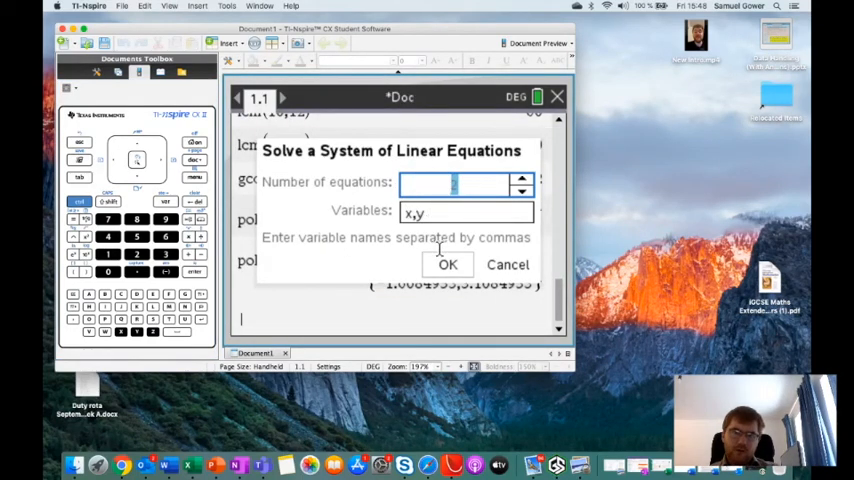
pyautogui.click(448, 264)
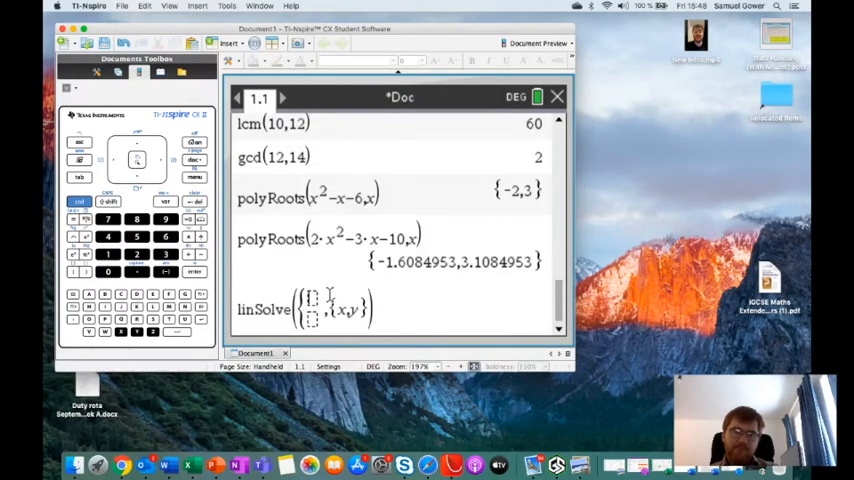
pyautogui.moveTo(490, 296)
pyautogui.write('x+y')
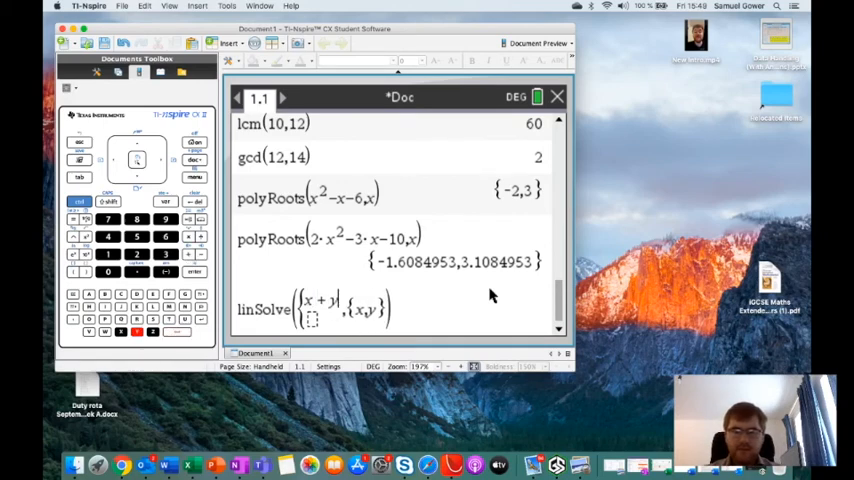
pyautogui.write('= 7')
pyautogui.click(312, 318)
pyautogui.write('2·x+3·y=17')
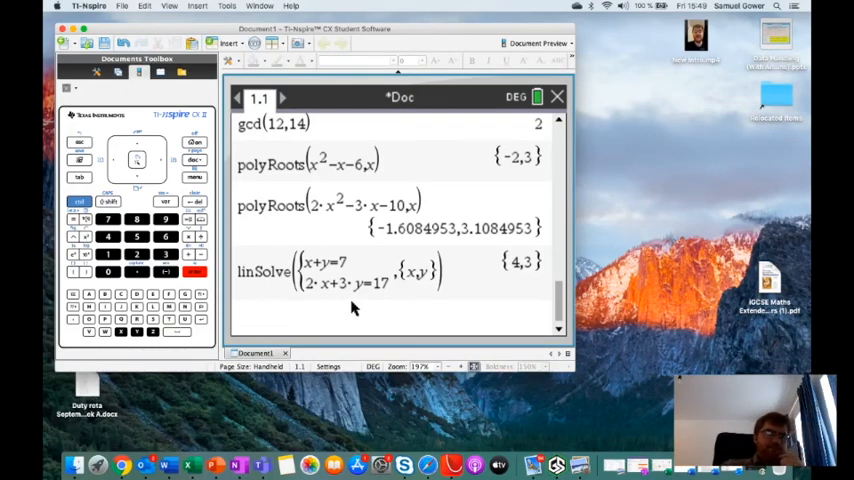
pyautogui.moveTo(344, 308)
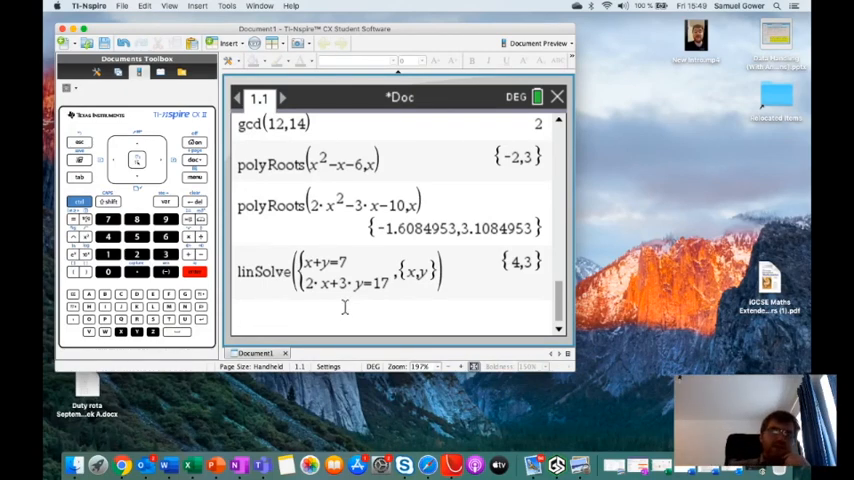
# Step: Type linSolve on the next entry line to start another system solution
pyautogui.write('lin')
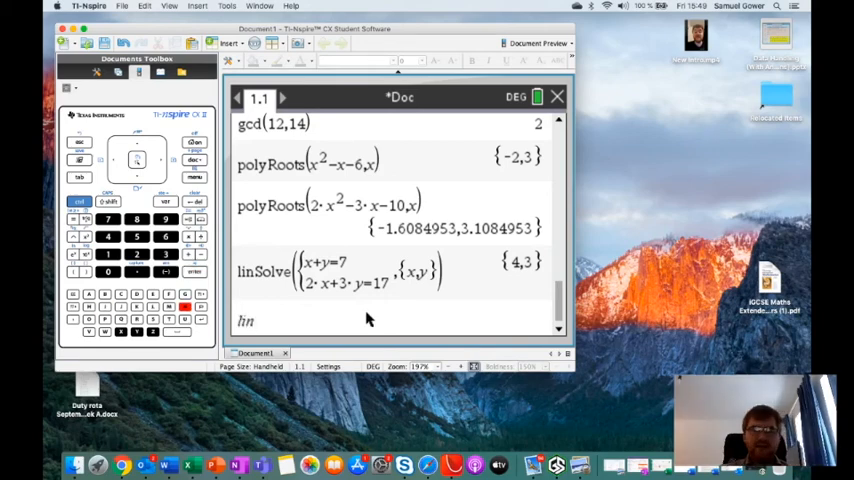
pyautogui.write('Solc')
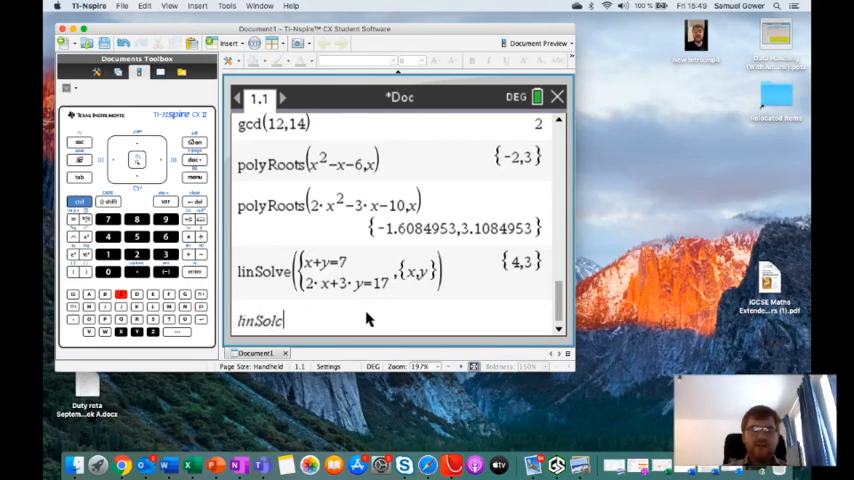
pyautogui.write('ve')
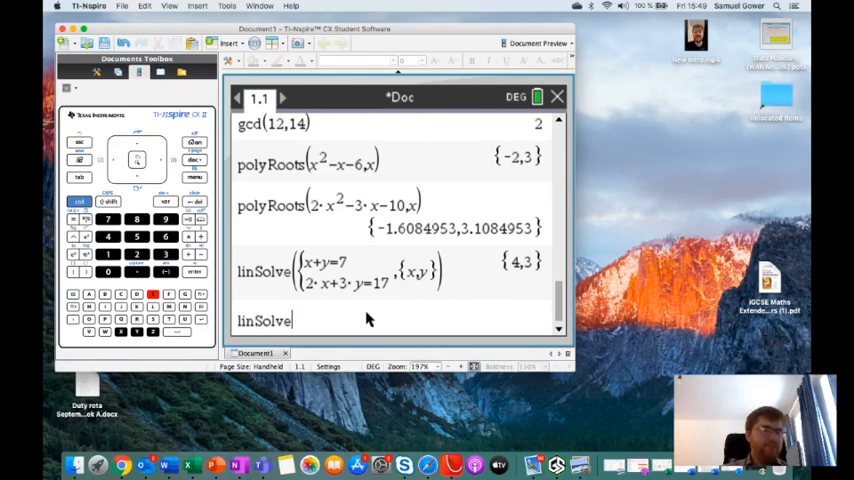